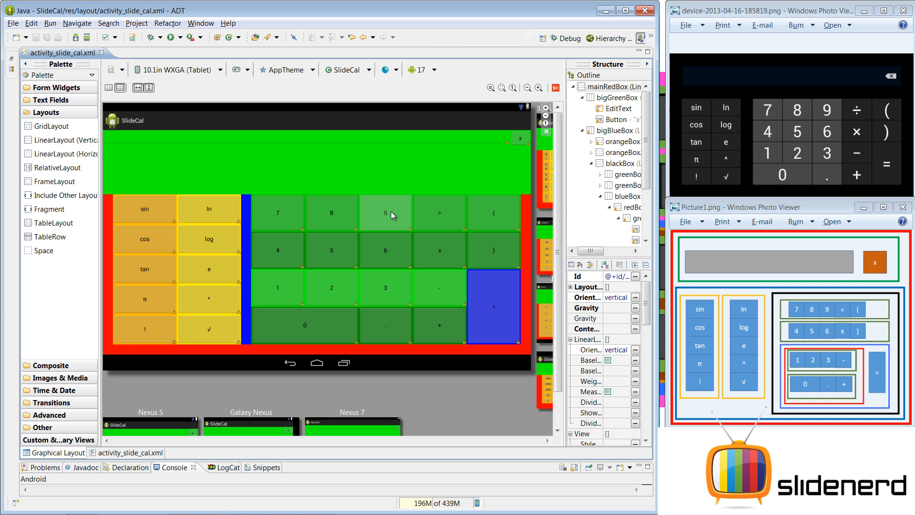
mouse_move(352, 206)
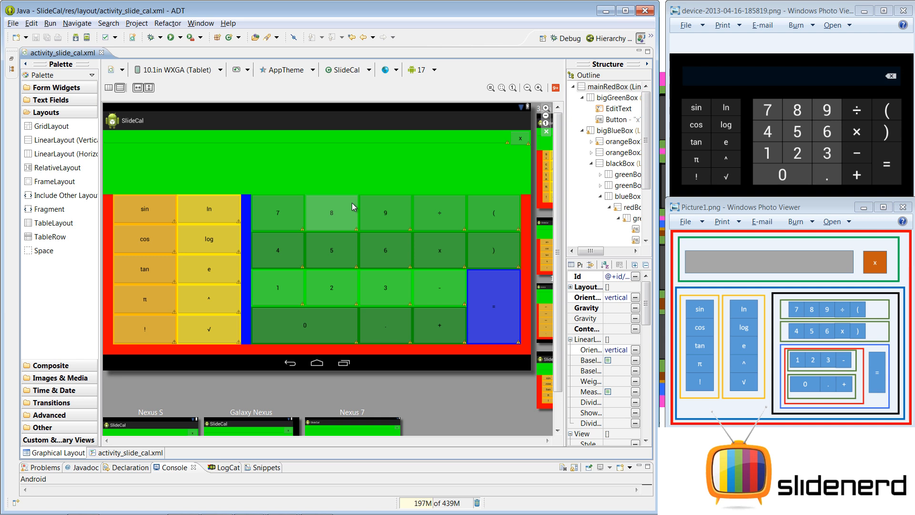
mouse_move(143, 245)
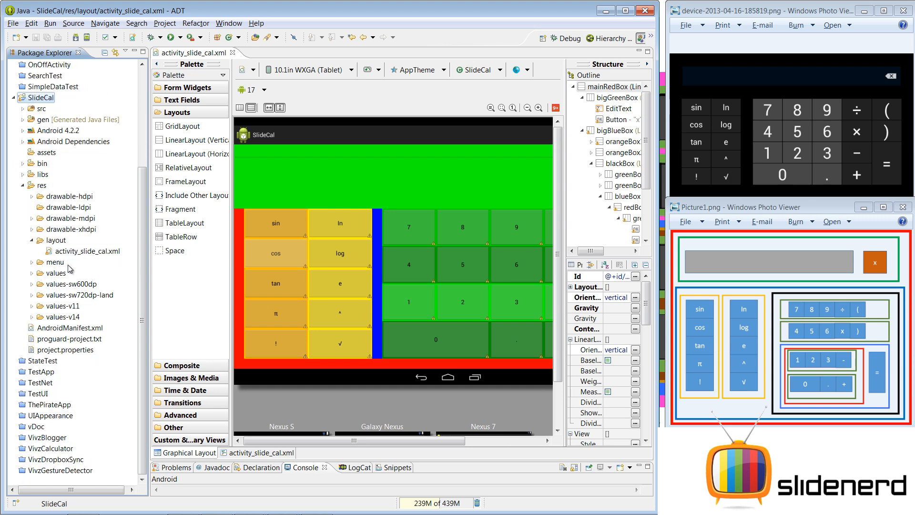
mouse_move(67, 266)
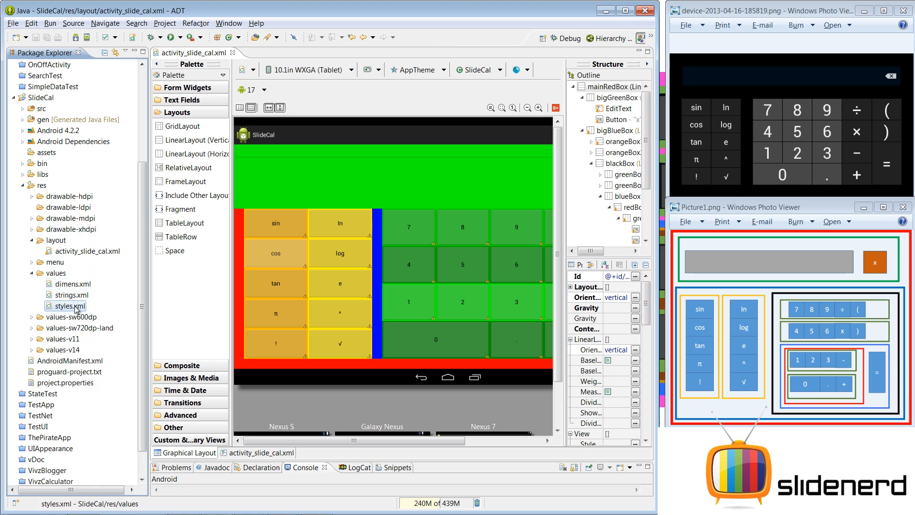
- Add an empty <style name="gangnamestyle"> block after AppTheme in styles.xml
double_click(71, 305)
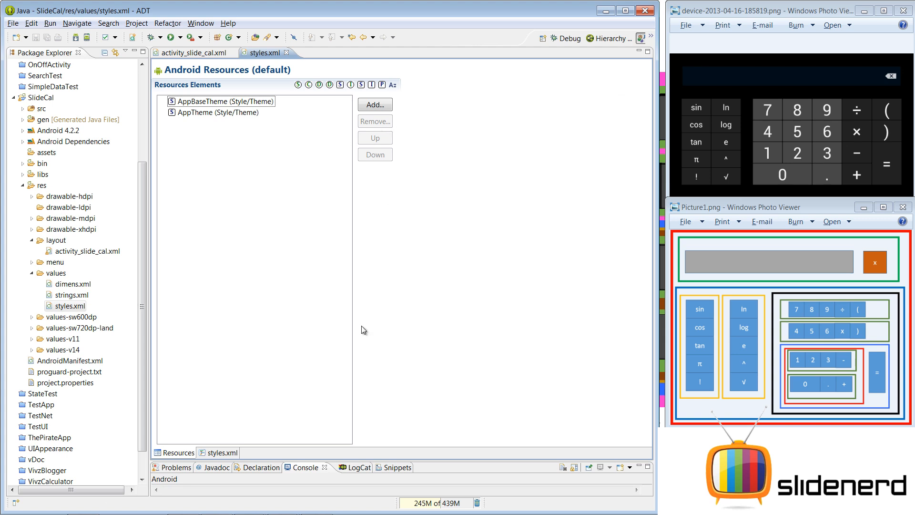
left_click(222, 452)
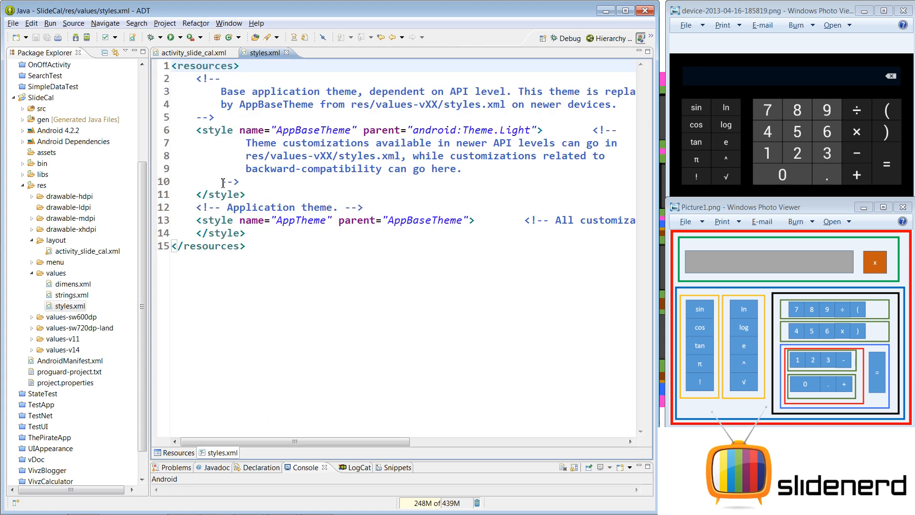
left_click(248, 232)
type("<")
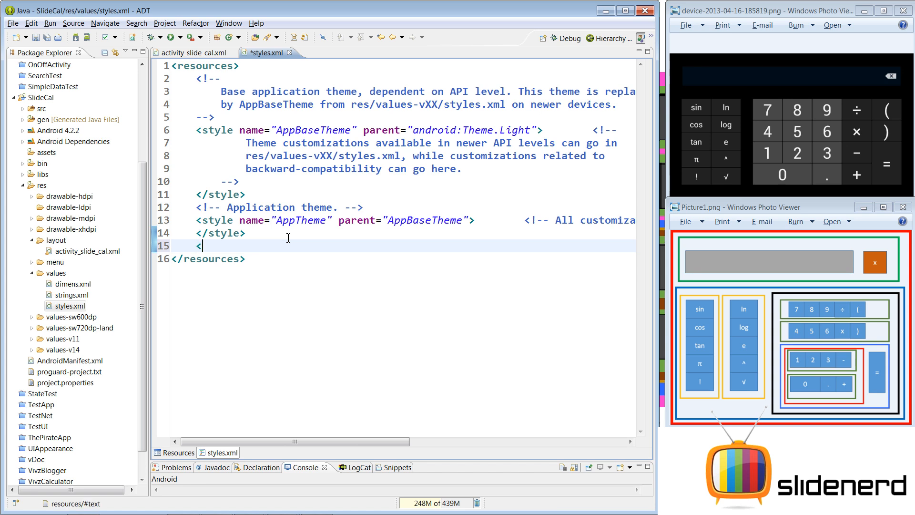
type("style name=\"a\"></style>")
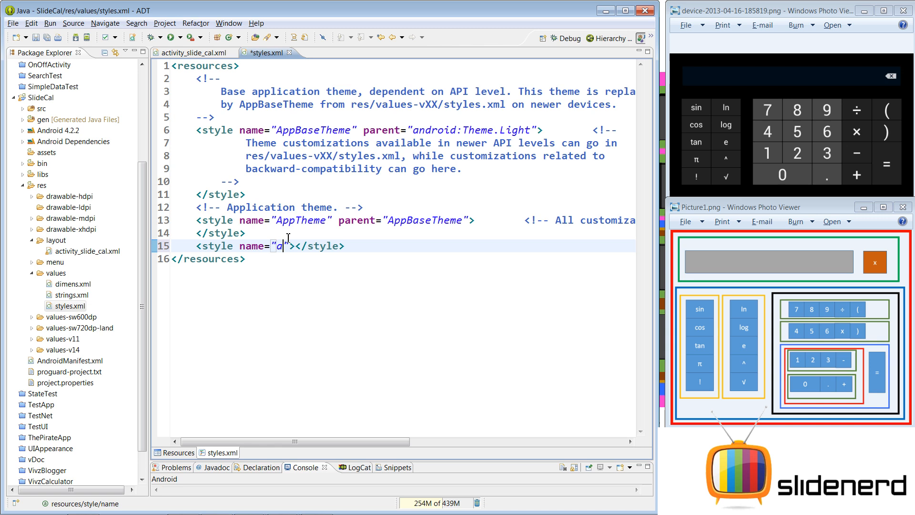
type("gangnamestyle")
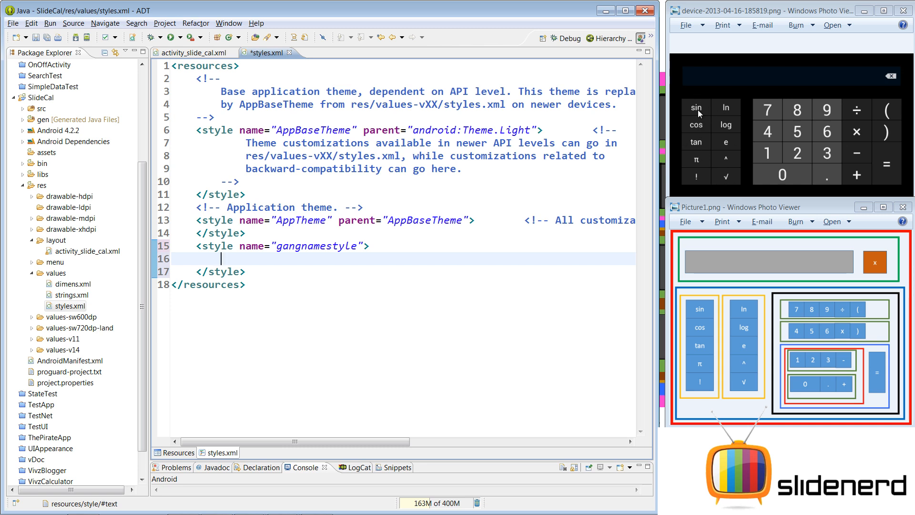
mouse_move(127, 349)
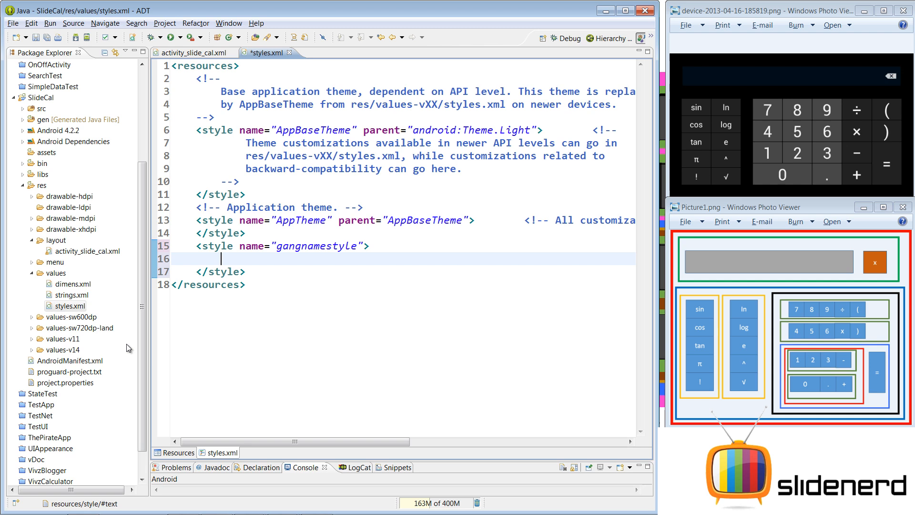
- Add an android:textColor item set to #fff, correcting the mistyped #444 digits
type("<item n></item>")
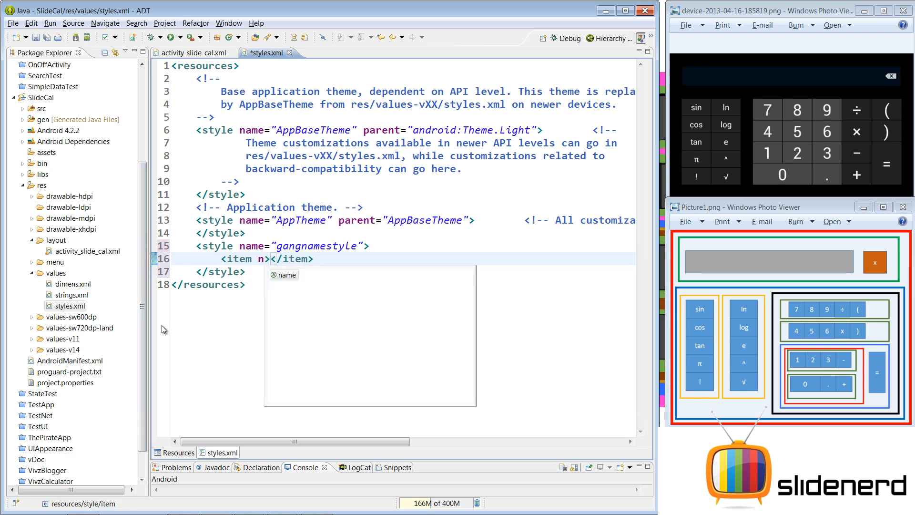
type("name=\"android:textColor")
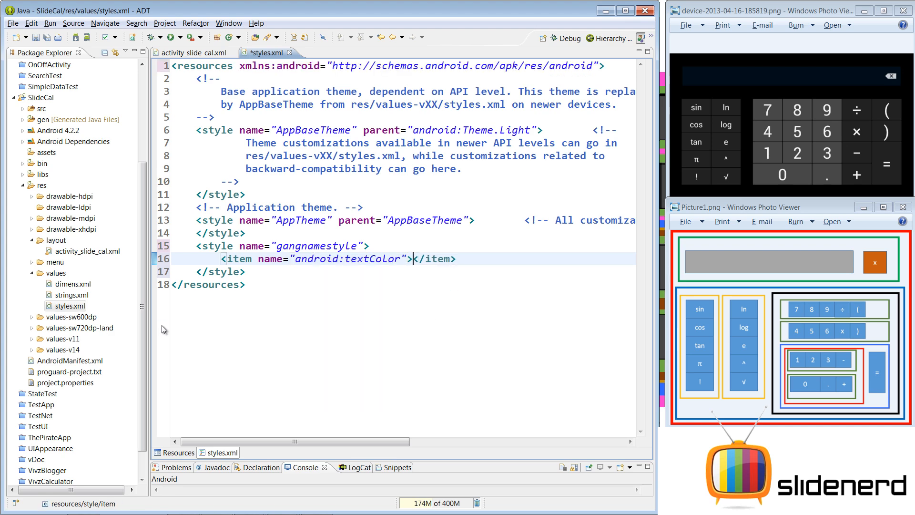
type("#4")
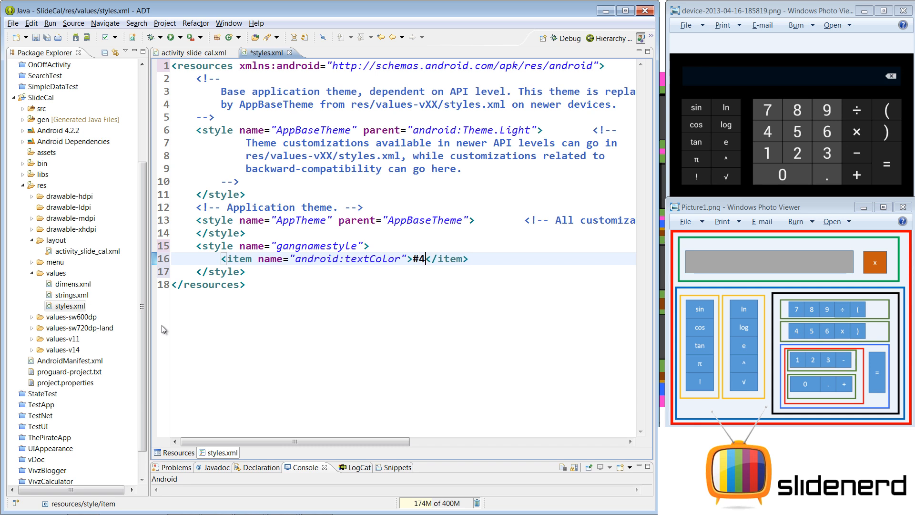
type("44")
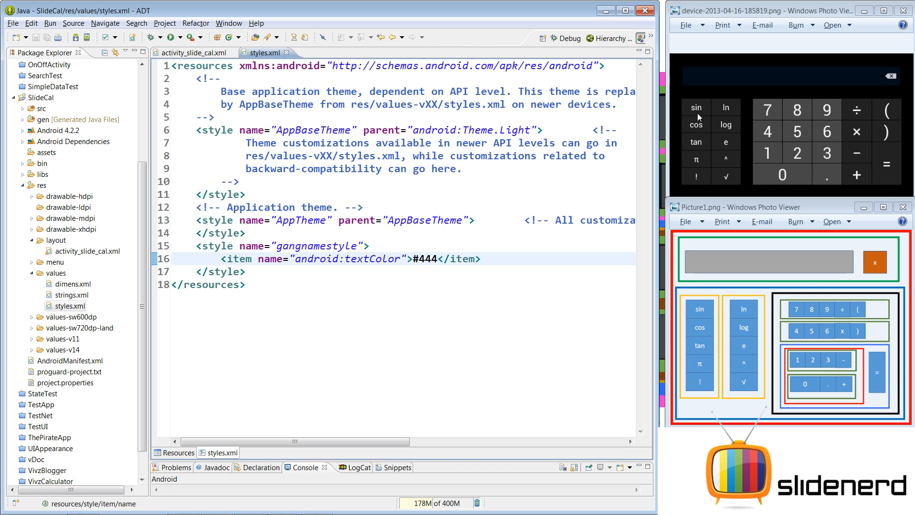
key("BackSpace")
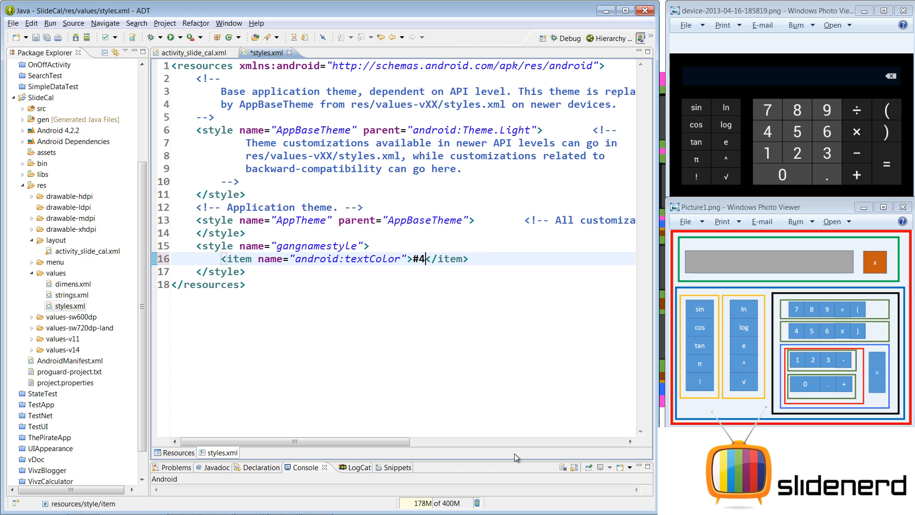
type("fff")
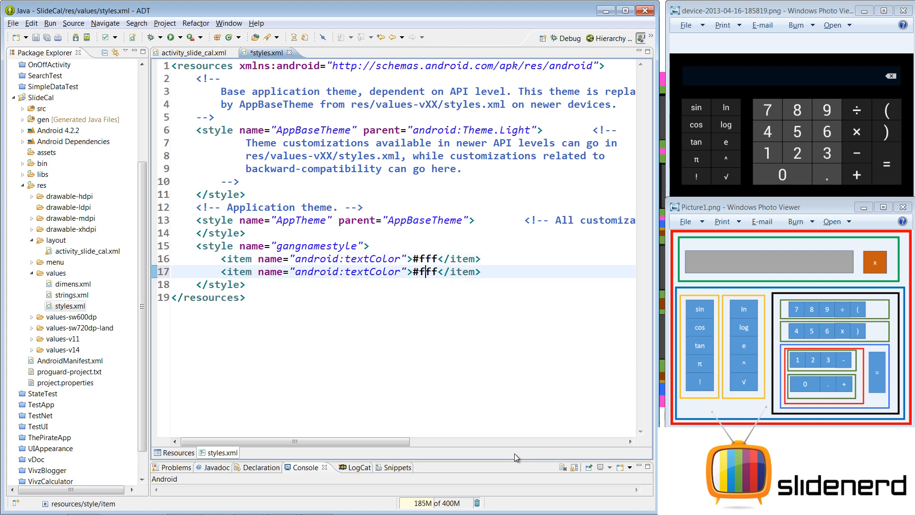
- Add android:background #444 and android:textSize 25sp items, then save the styles file
type("android:b")
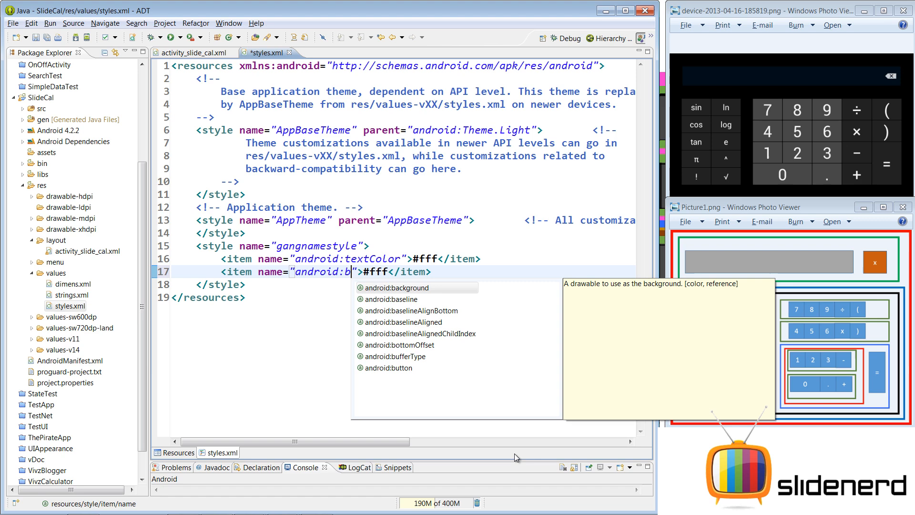
left_click(401, 287)
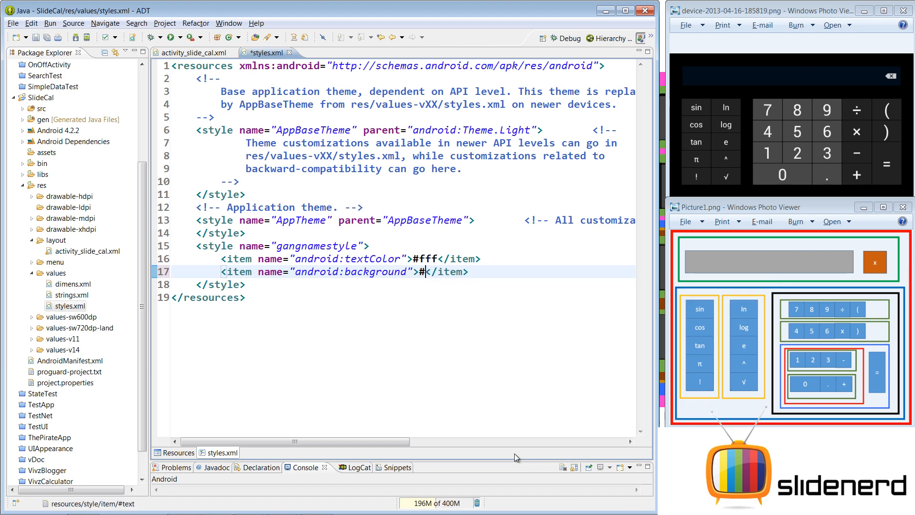
type("444")
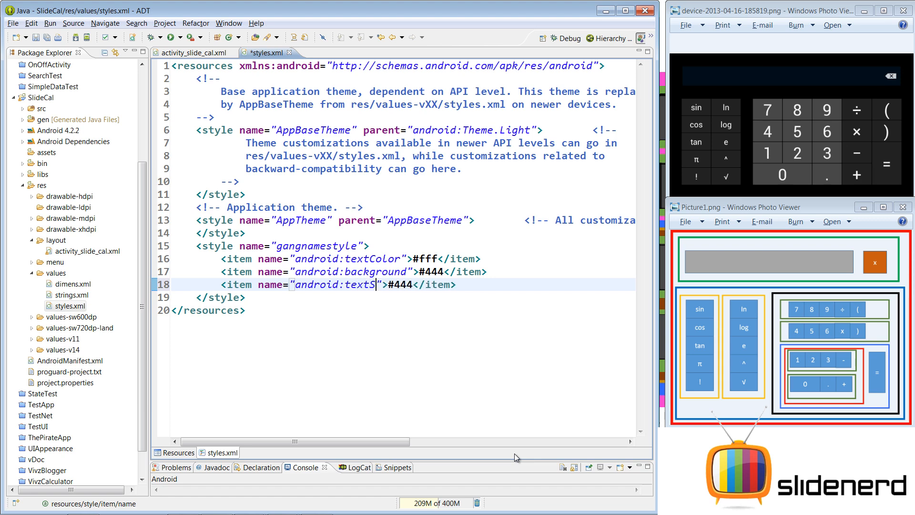
type("ize")
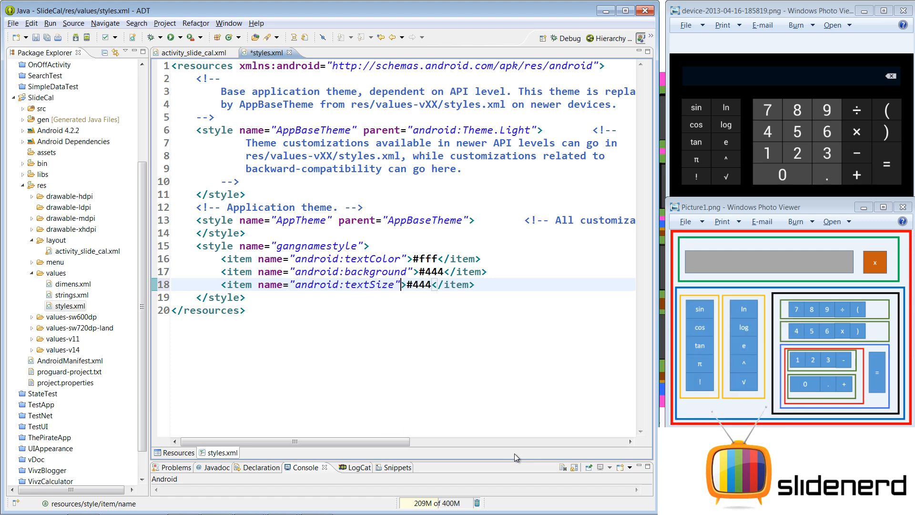
left_click(432, 285)
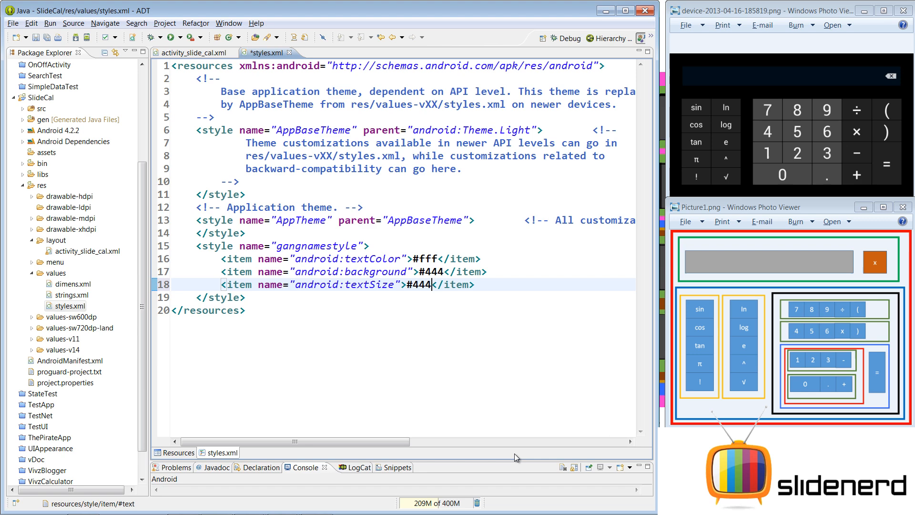
type("25sp")
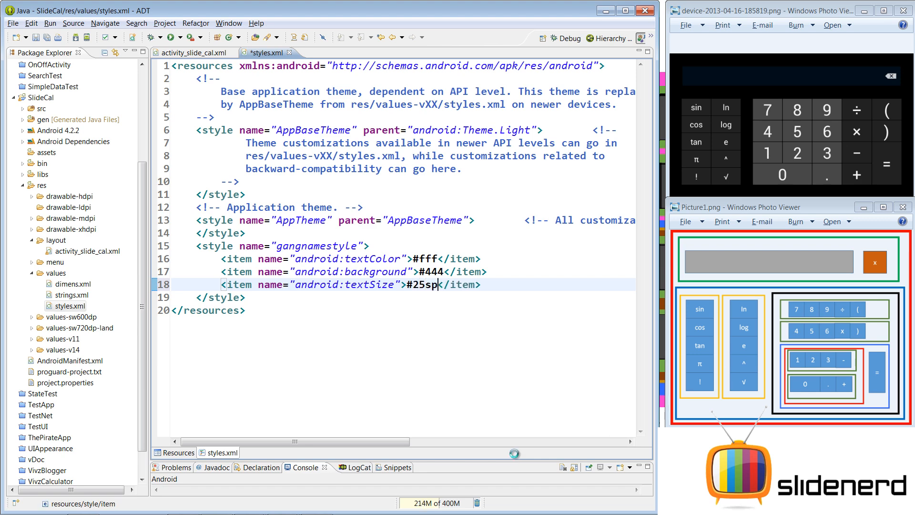
key("ctrl+s")
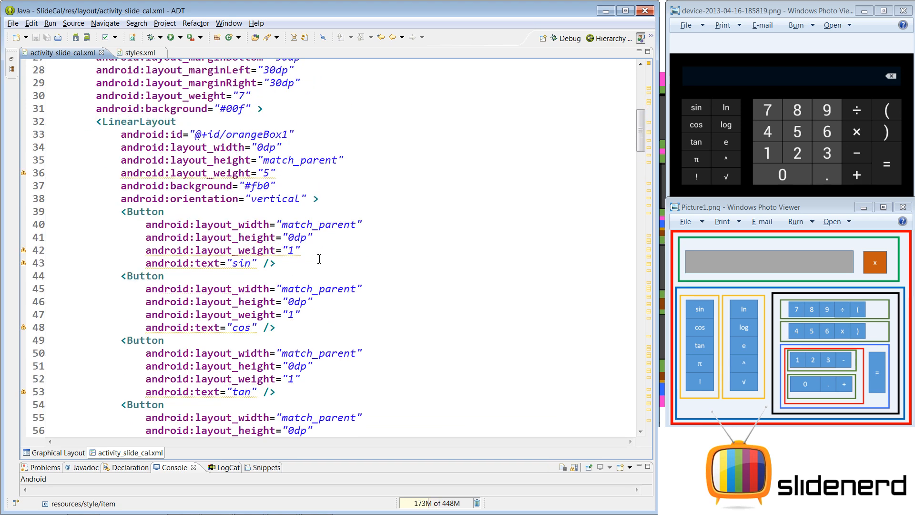
type("style=\"@style/gangnamestyle")
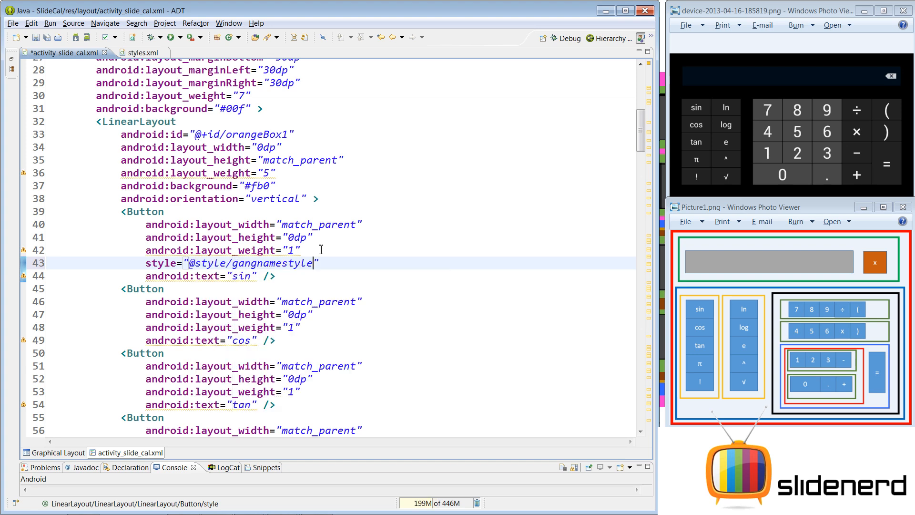
left_click(57, 452)
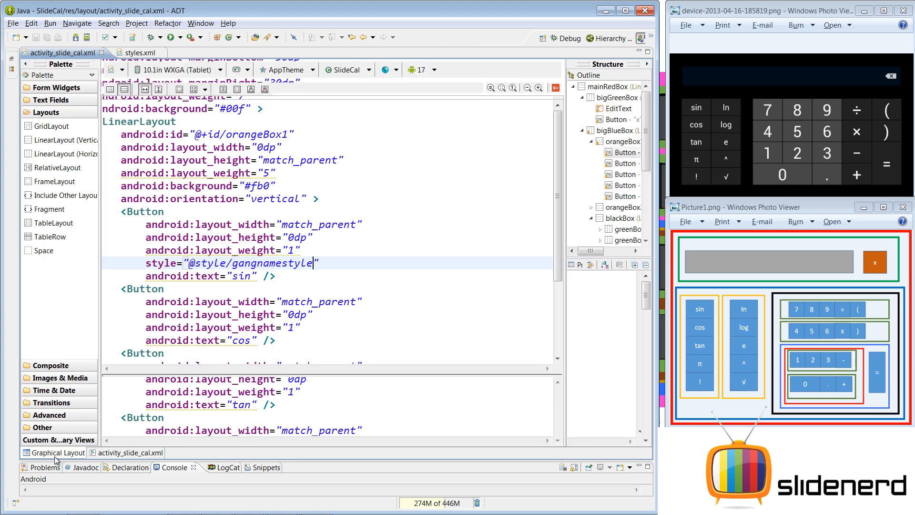
left_click(53, 452)
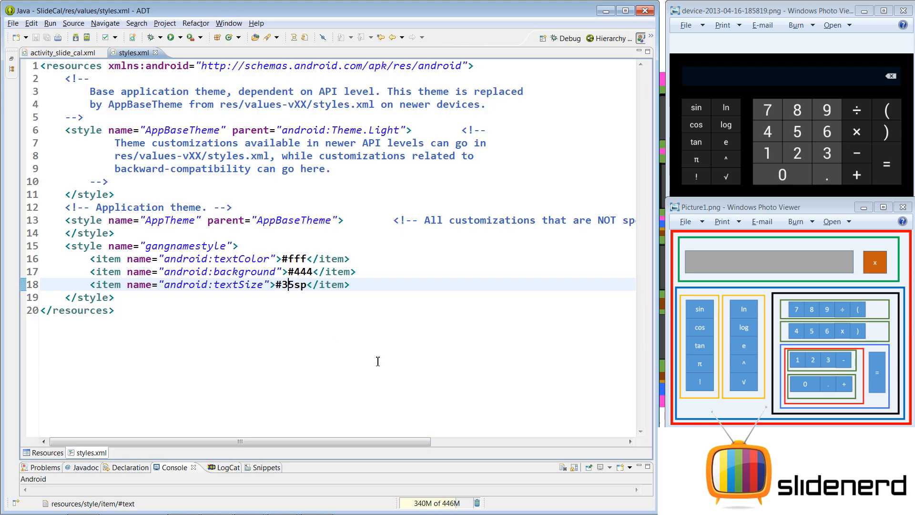
key("Backspace")
type("2")
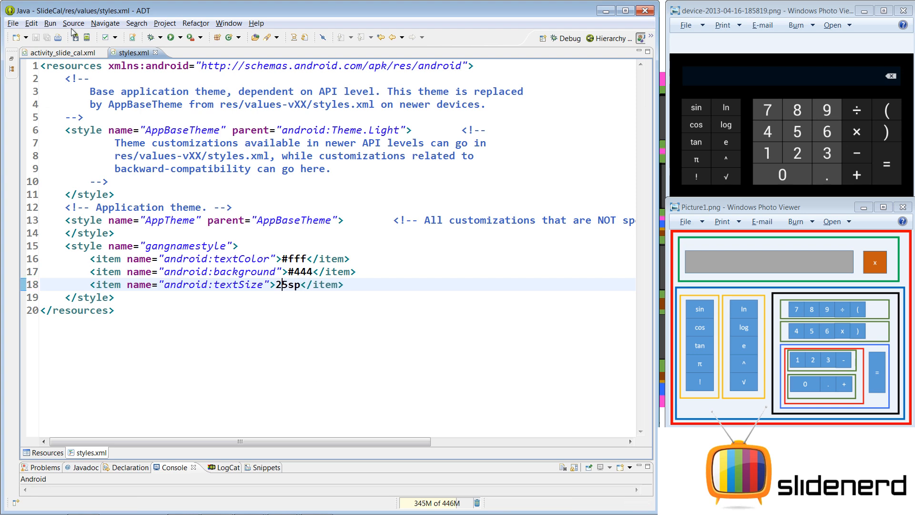
left_click(61, 53)
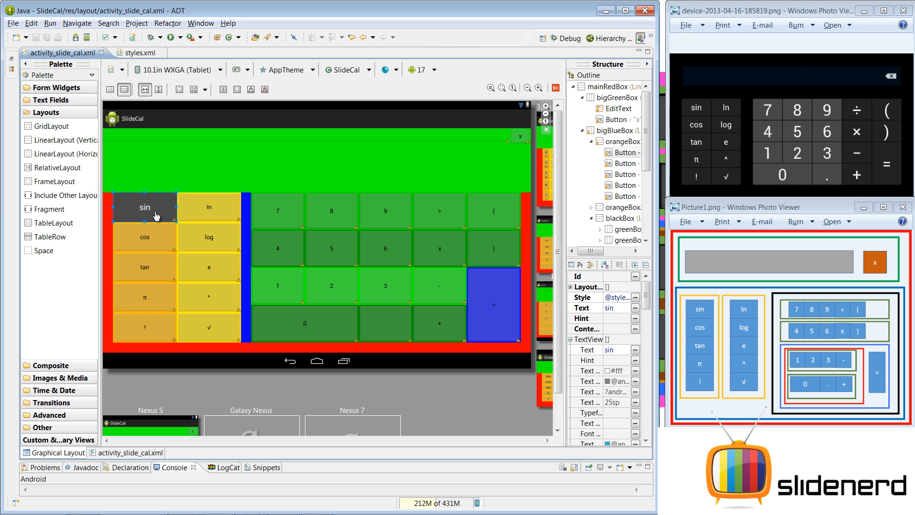
- Raise gangnamestyle text size to 30sp and apply the style to the remaining function buttons
left_click(136, 52)
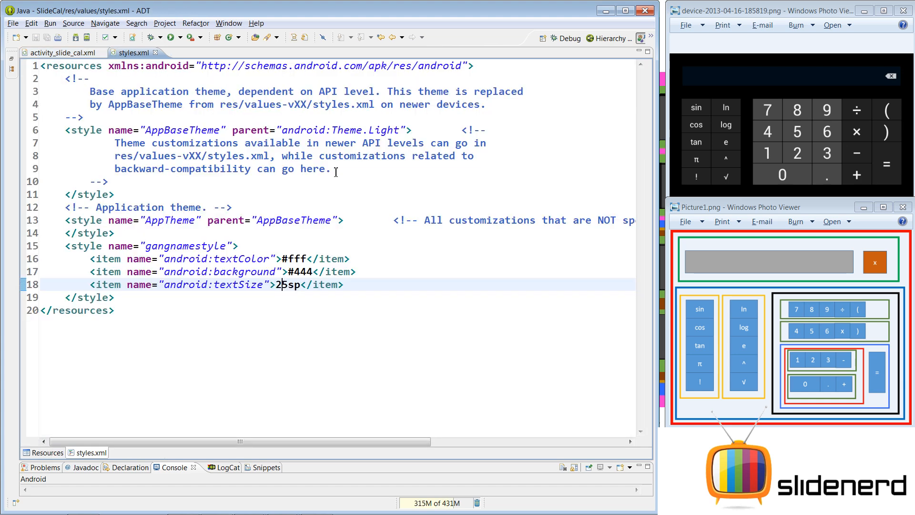
type("30")
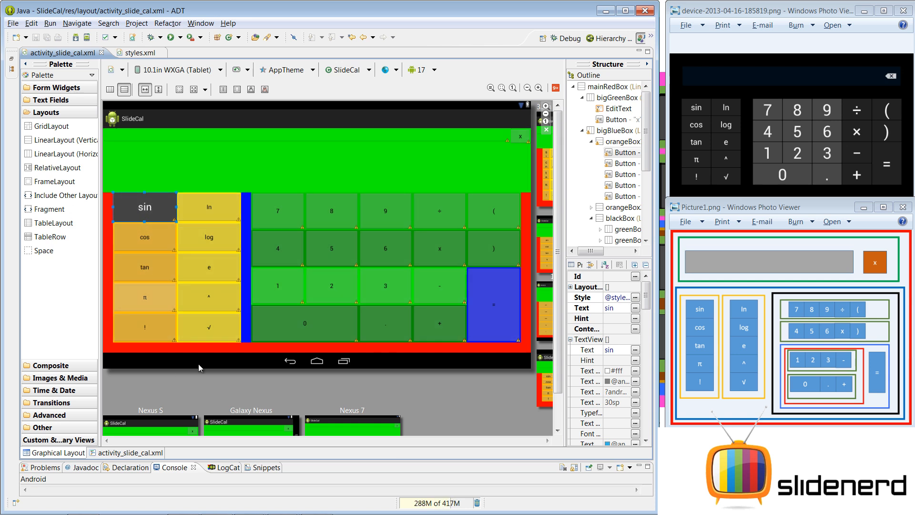
left_click(139, 52)
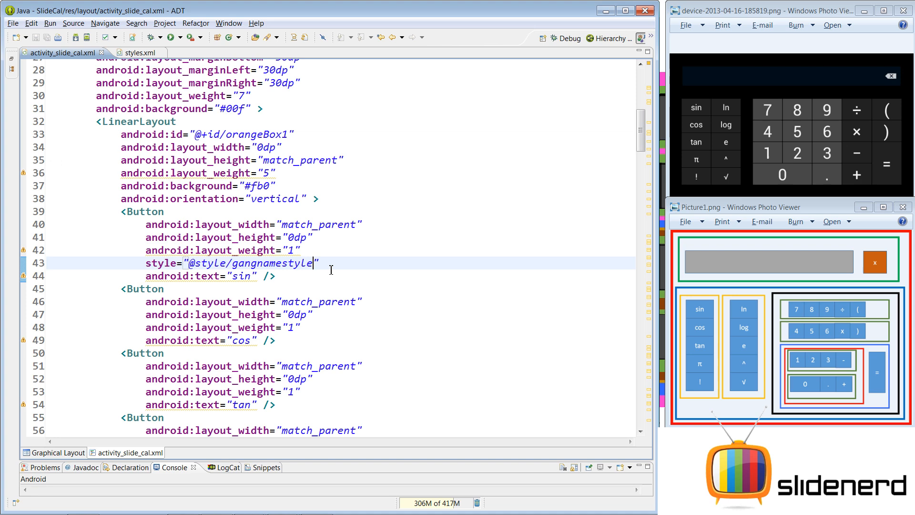
scroll("down", 3)
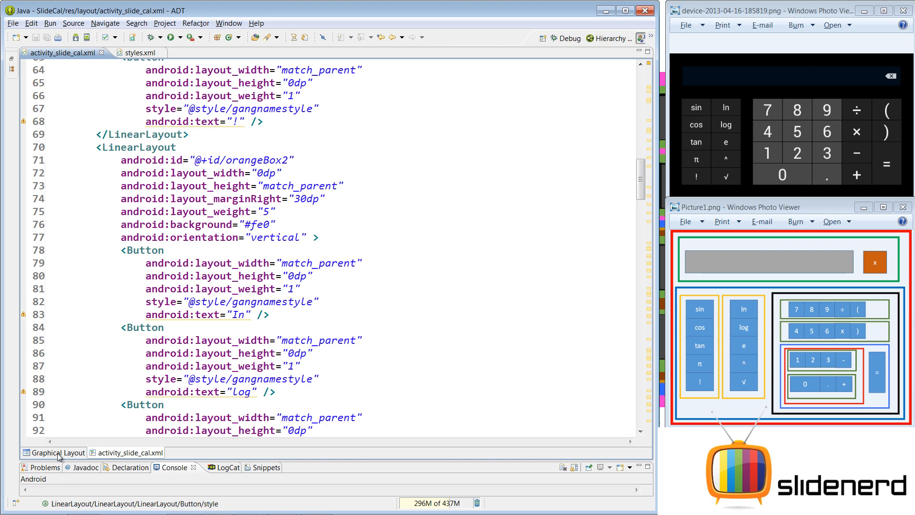
- Change the gangnamestyle background from #444 to #333 and check the preview
left_click(56, 452)
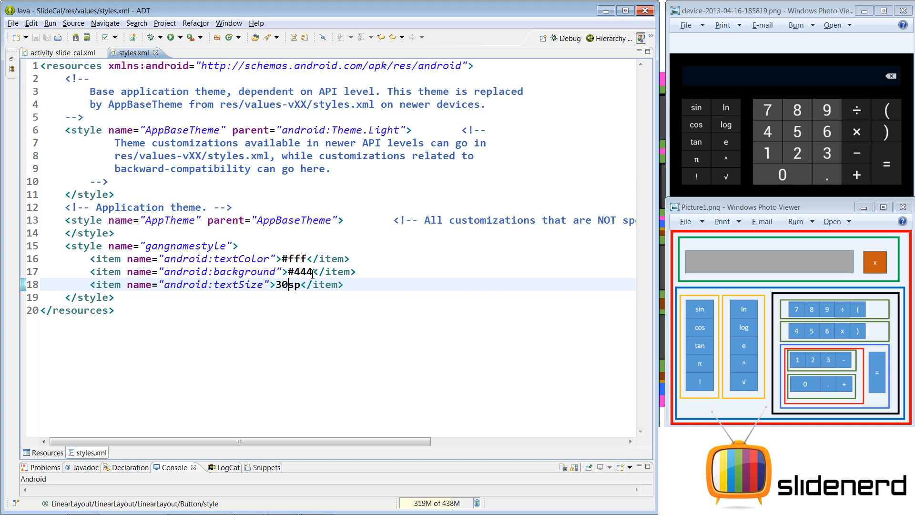
type("333")
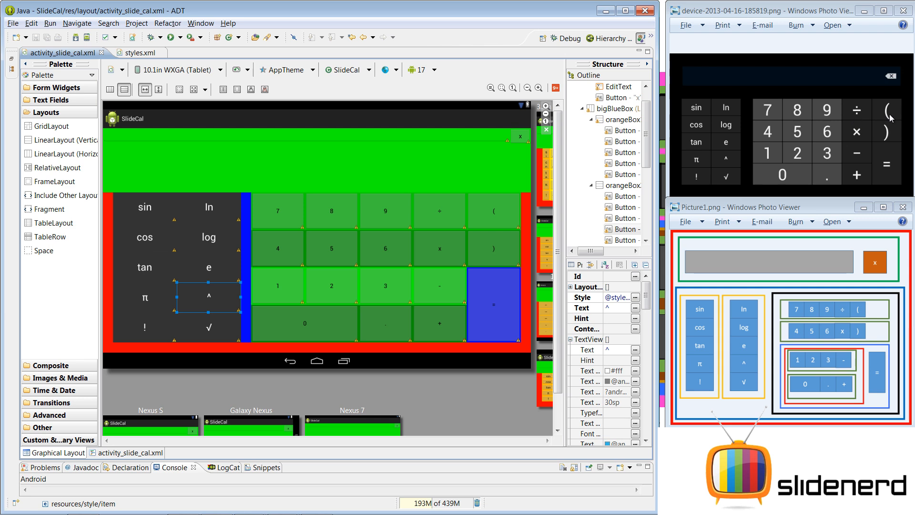
mouse_move(868, 149)
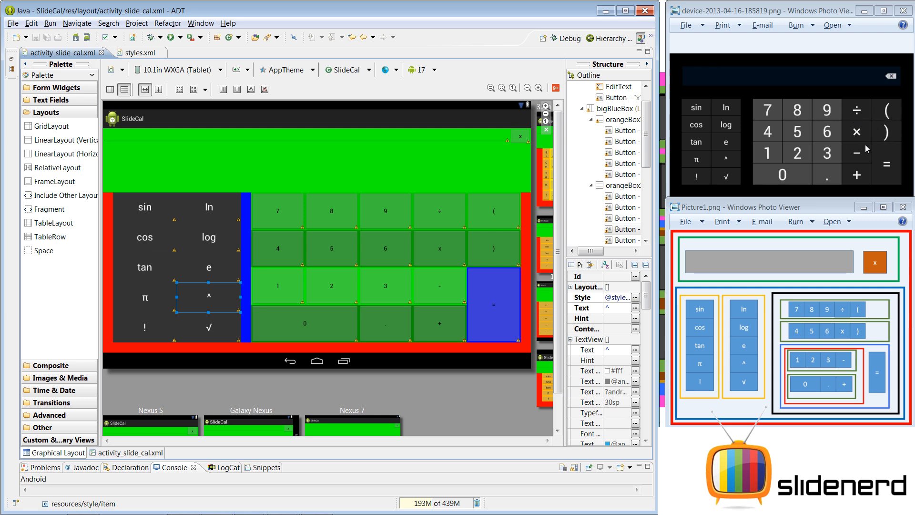
mouse_move(902, 110)
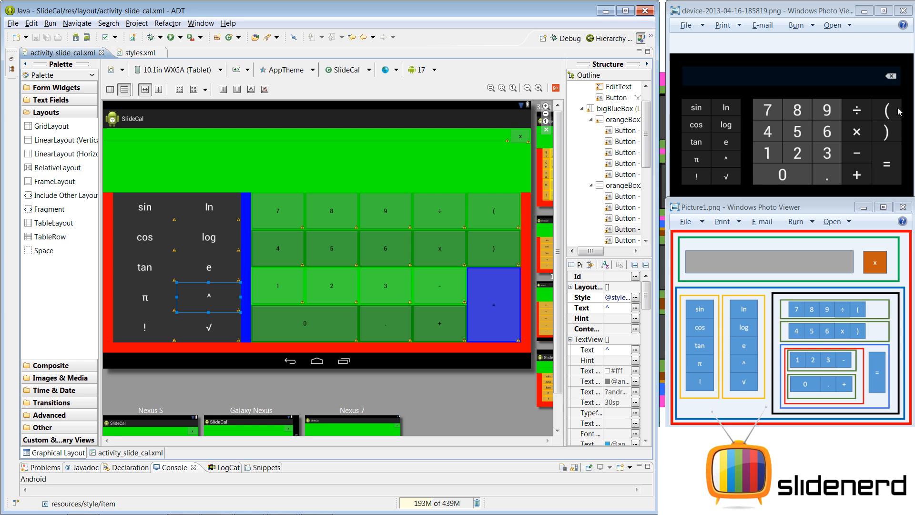
mouse_move(869, 123)
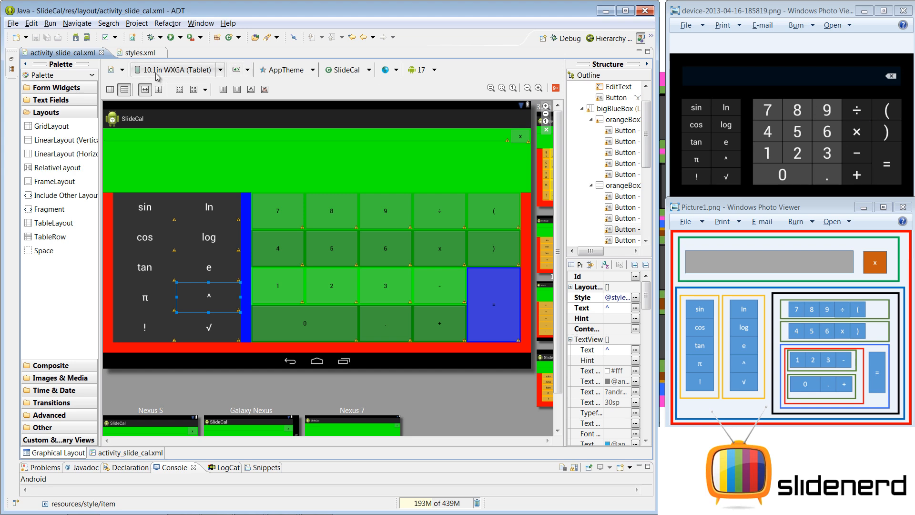
- Duplicate the style as gangnamestyle2 with 35sp text and apply it to the operator buttons
left_click(133, 53)
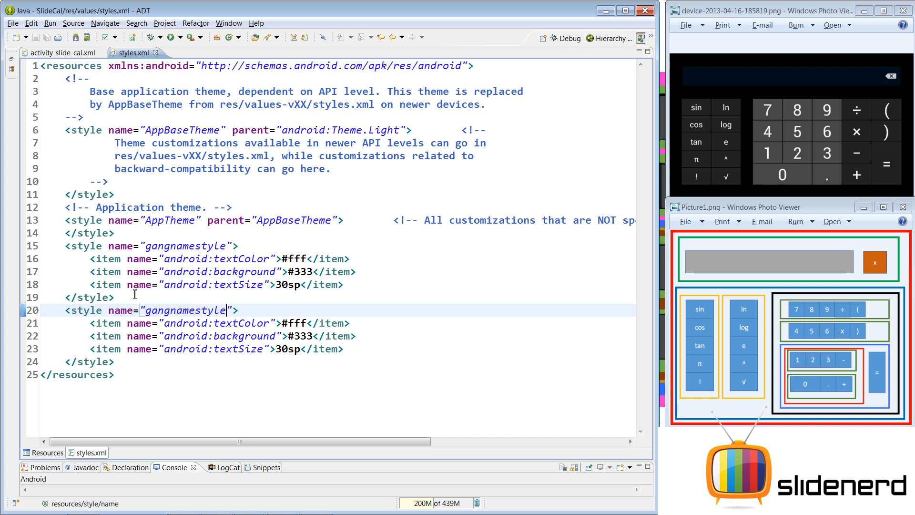
type("2")
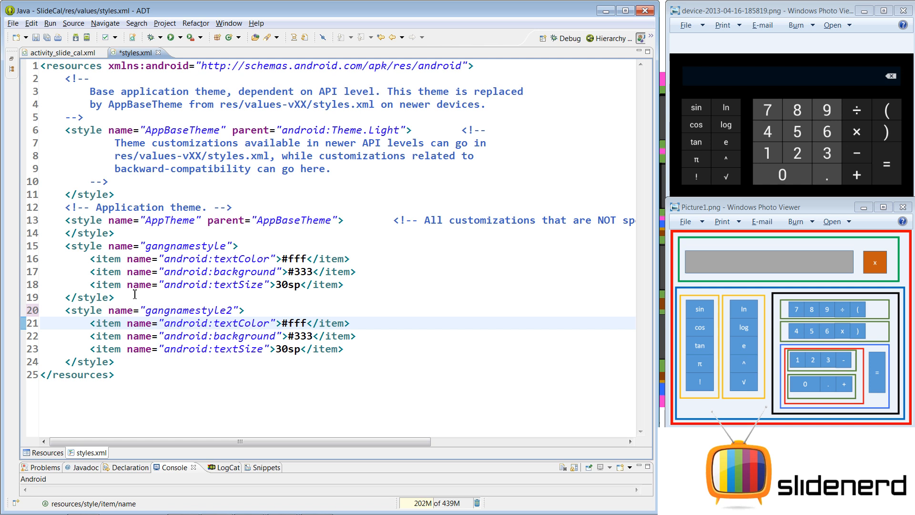
mouse_move(881, 120)
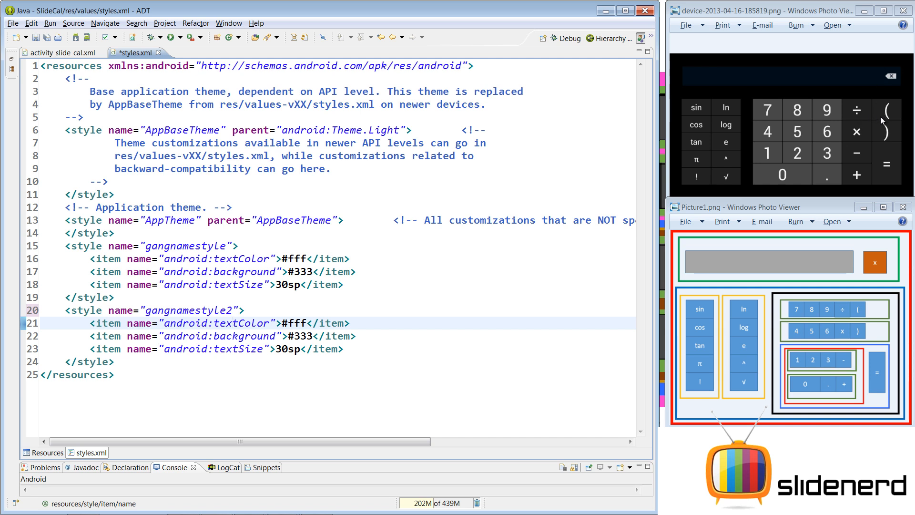
mouse_move(263, 303)
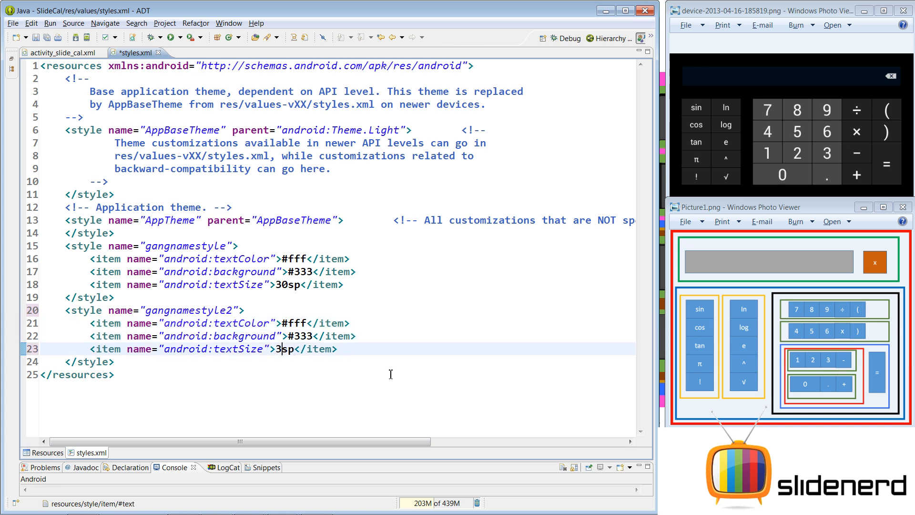
type("5")
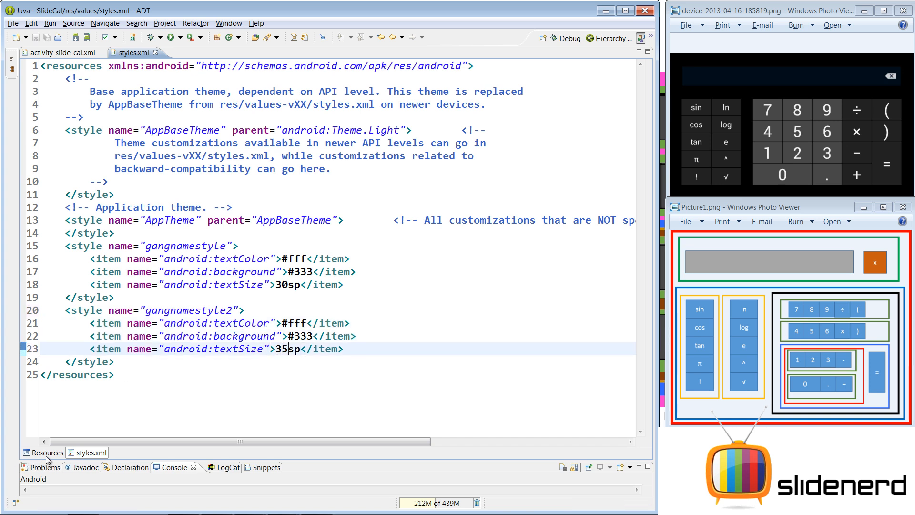
left_click(46, 452)
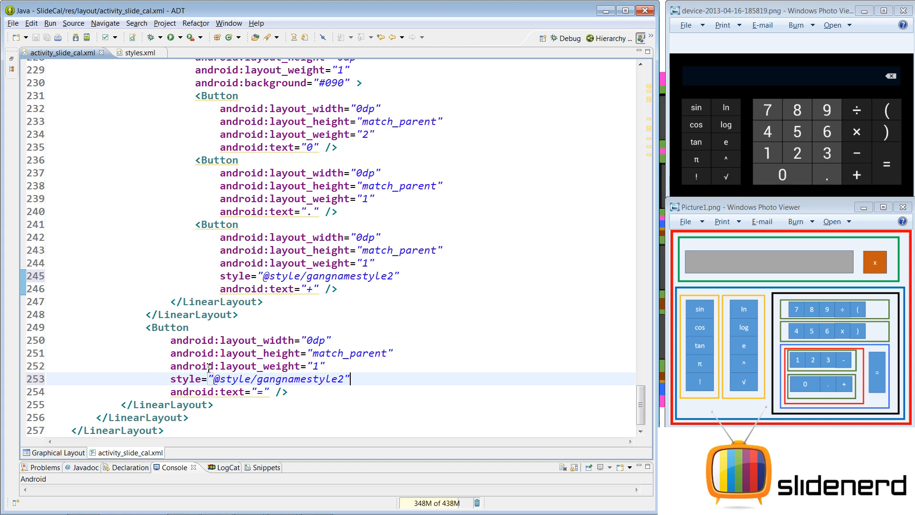
left_click(53, 452)
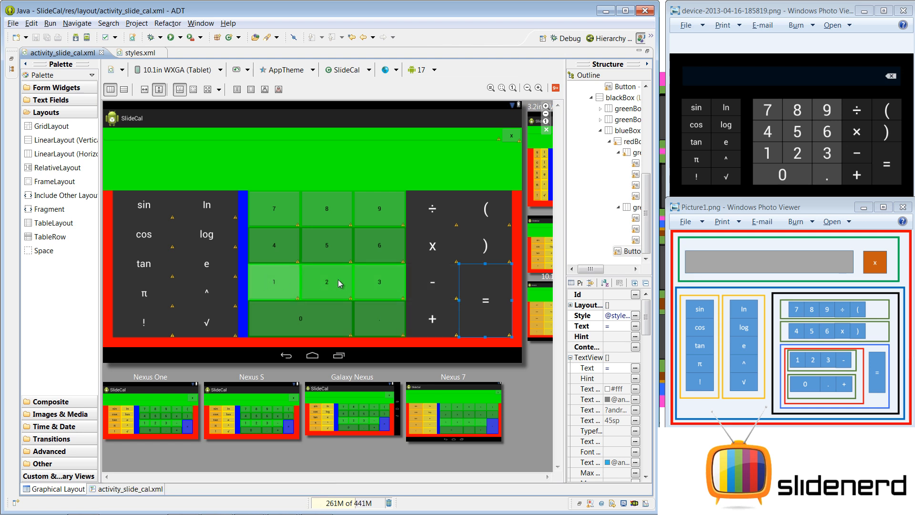
mouse_move(378, 209)
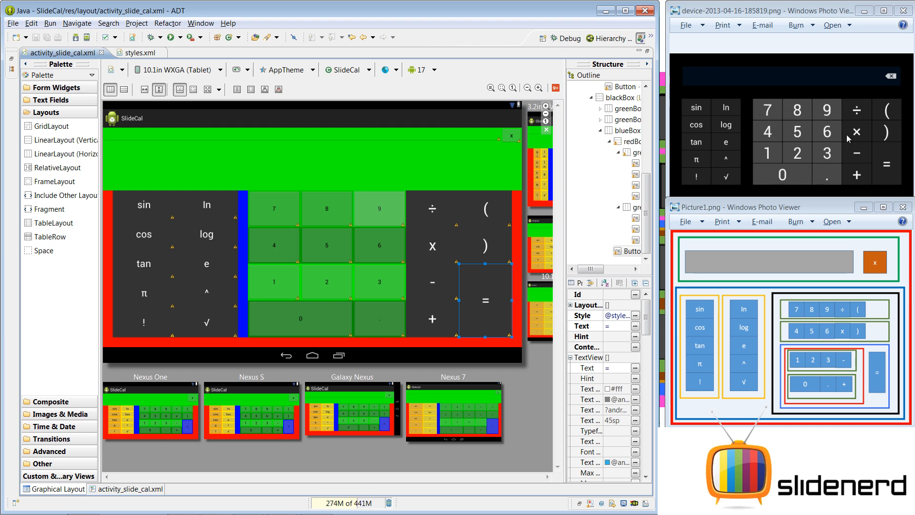
mouse_move(810, 181)
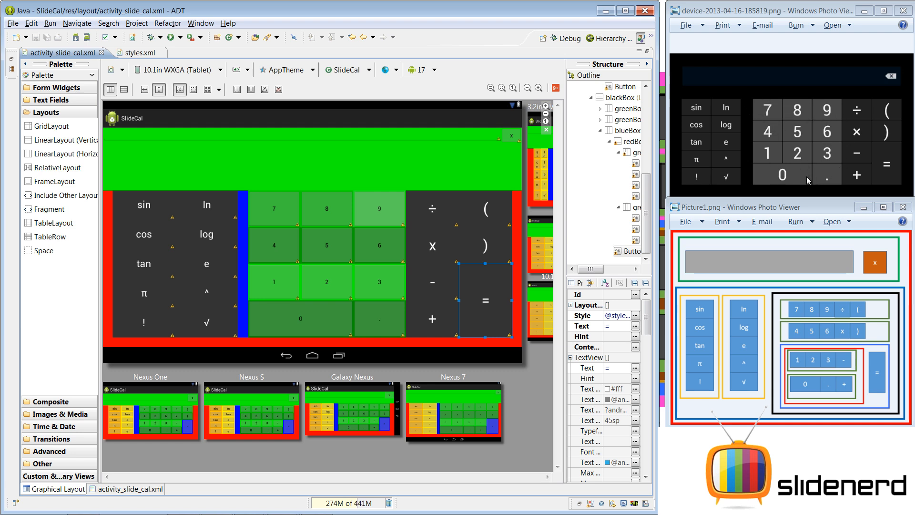
- Copy gangnamestyle2 as gangnamlight with the background changed to #666
left_click(133, 53)
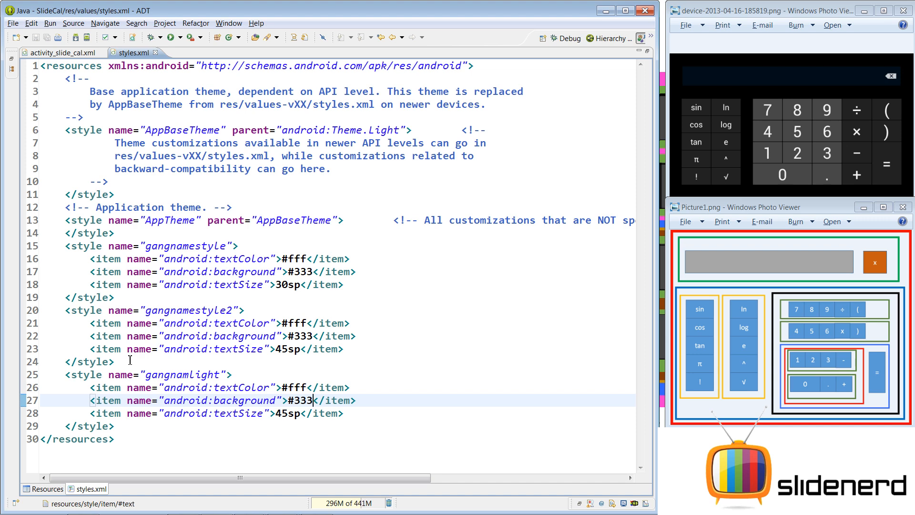
type("6")
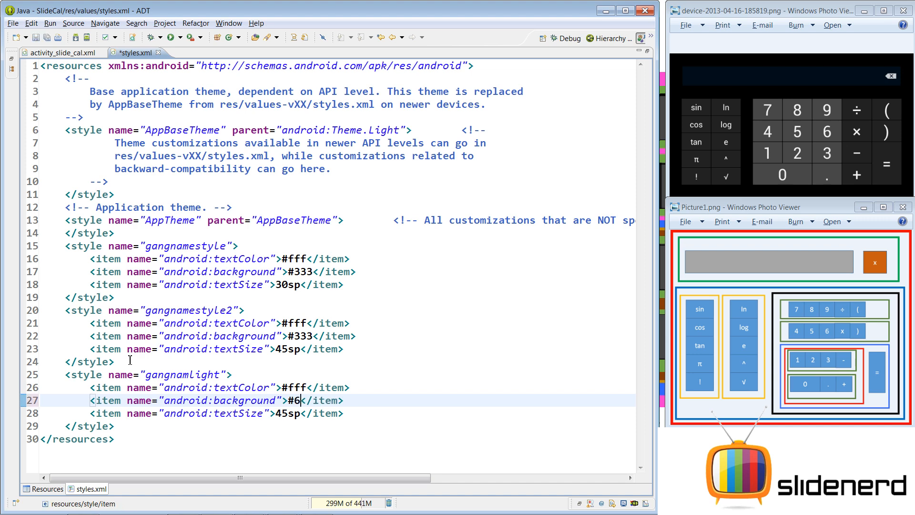
type("66")
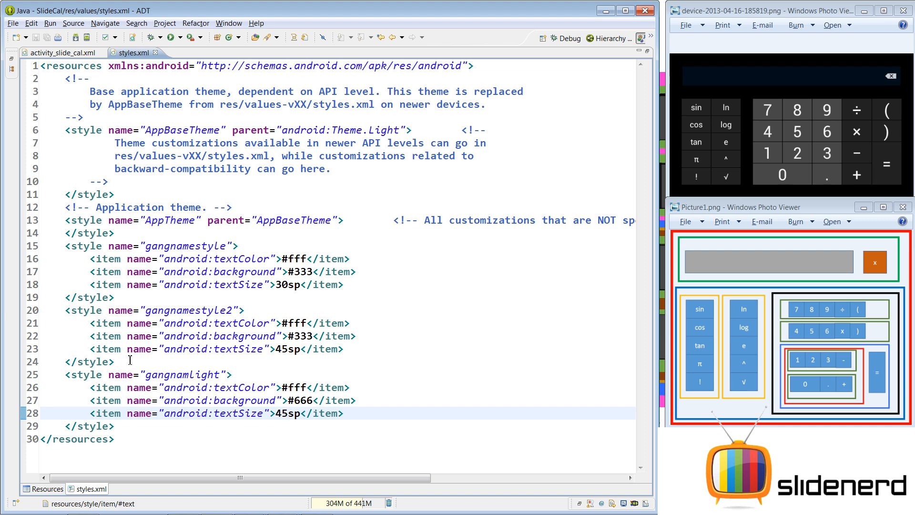
mouse_move(836, 153)
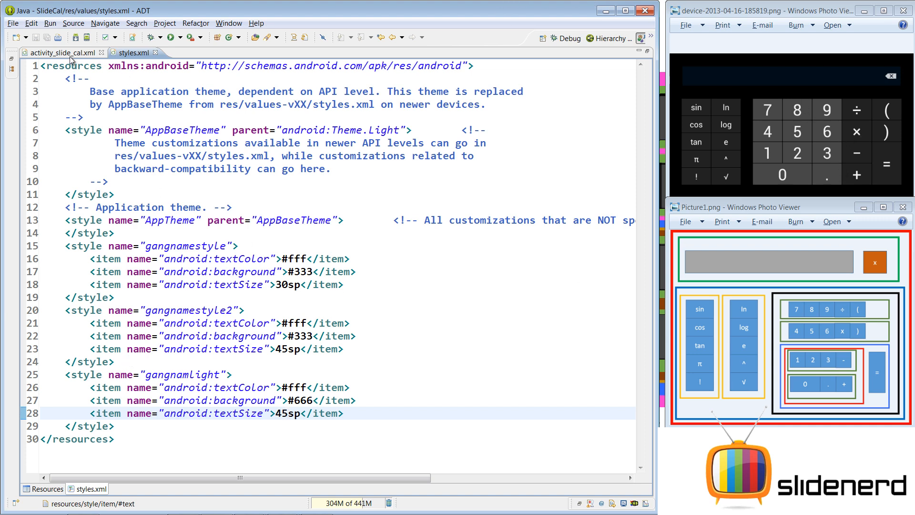
left_click(58, 52)
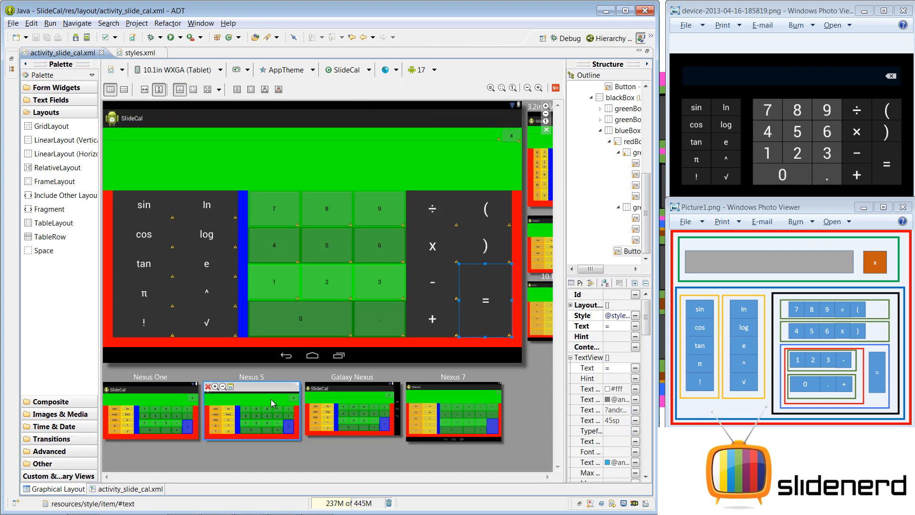
left_click(130, 488)
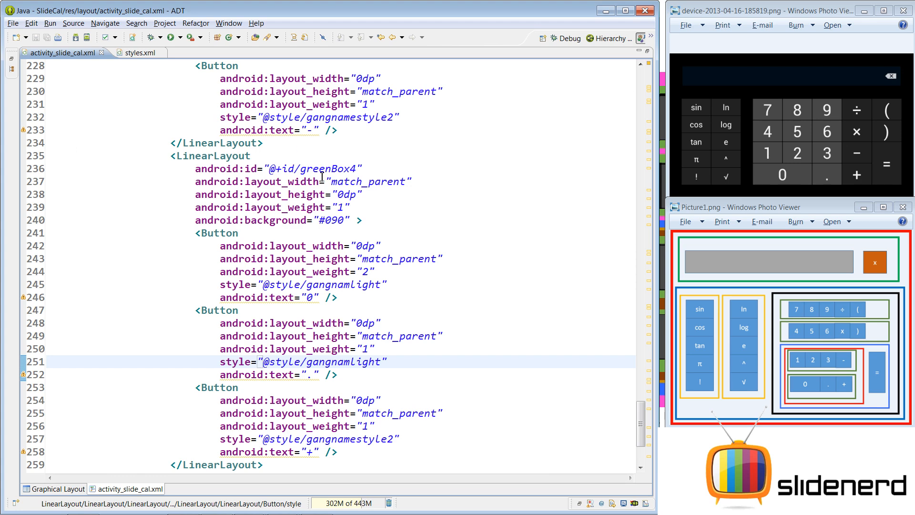
mouse_move(781, 121)
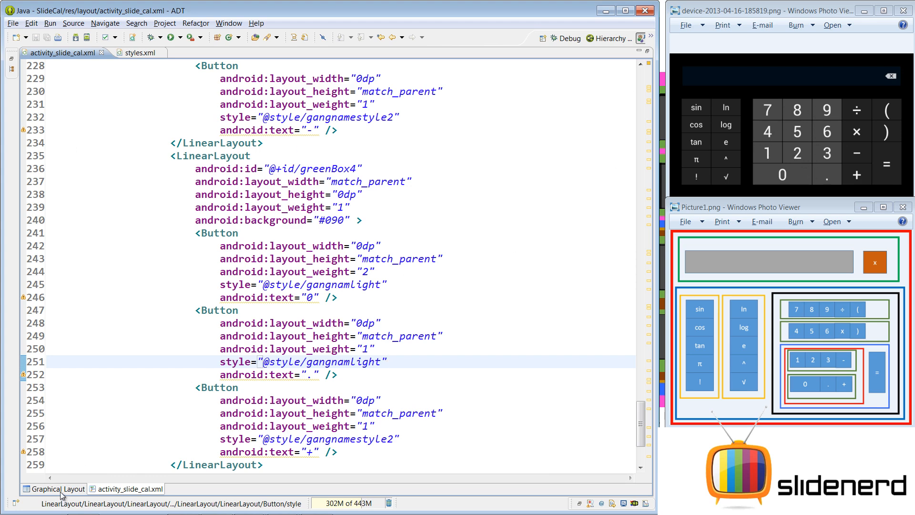
left_click(58, 488)
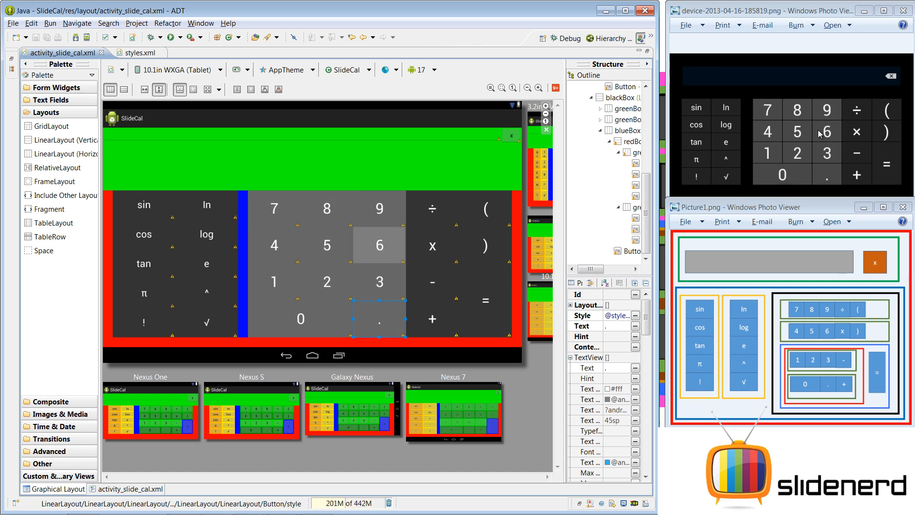
mouse_move(836, 143)
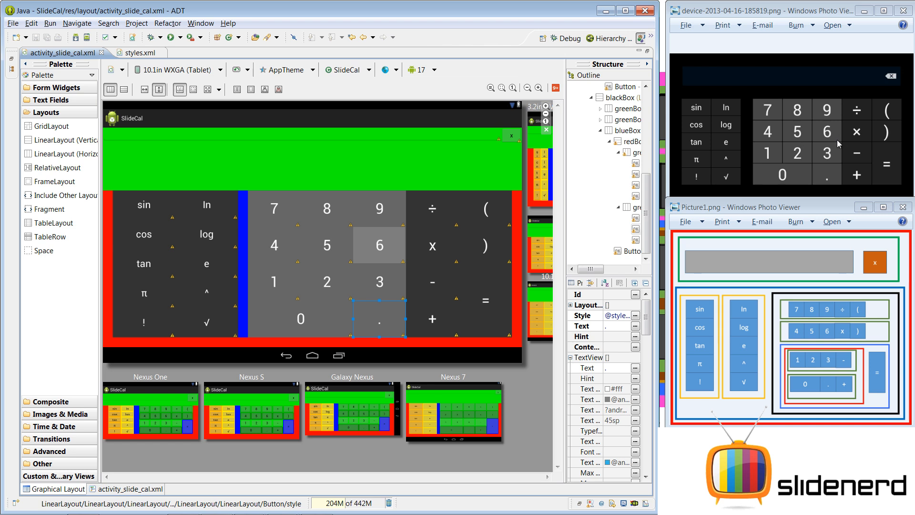
mouse_move(836, 142)
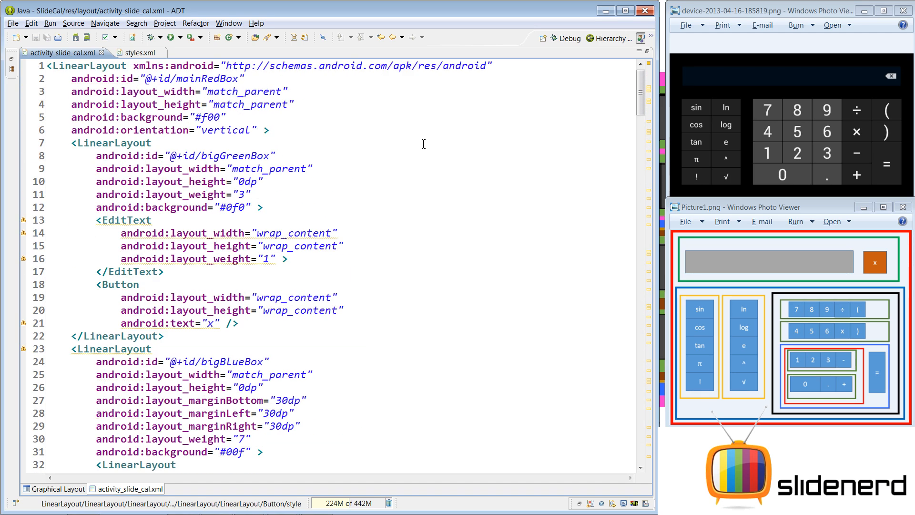
- Change the container LinearLayouts' backgrounds to #000 and preview the black keypad
scroll("down", 3)
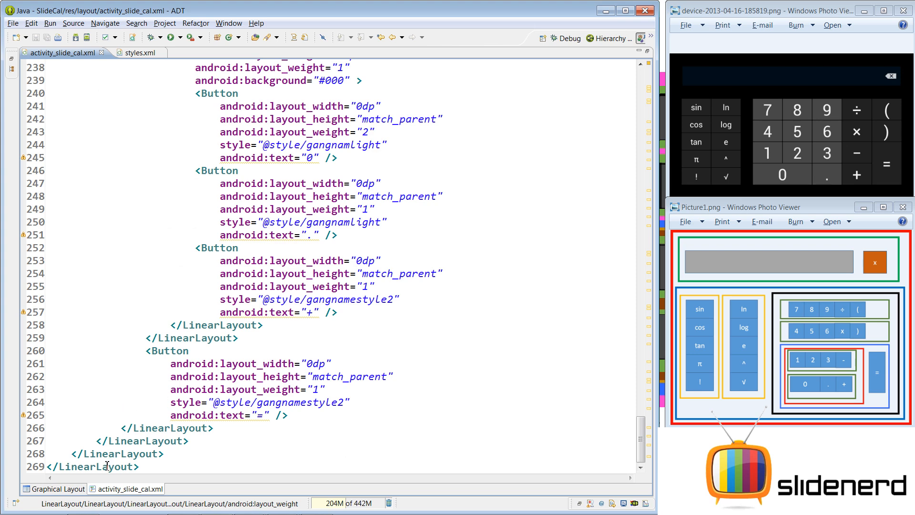
left_click(57, 488)
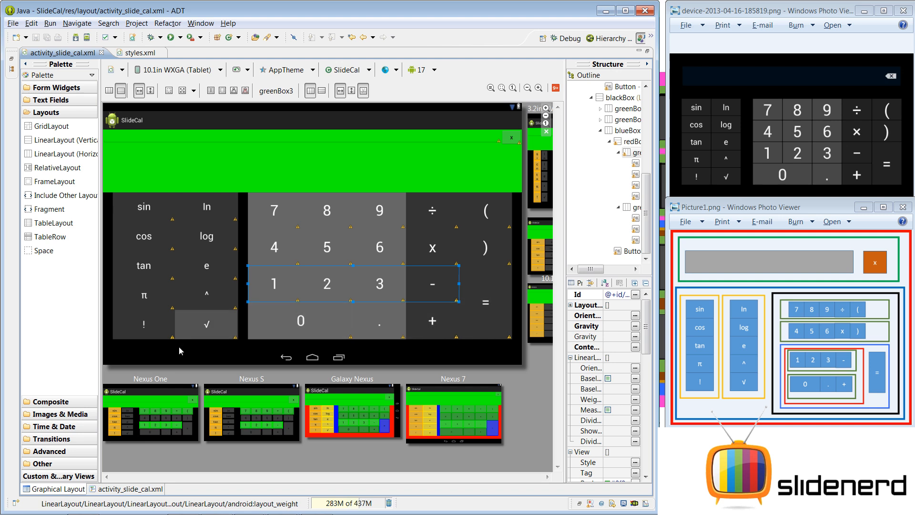
mouse_move(809, 134)
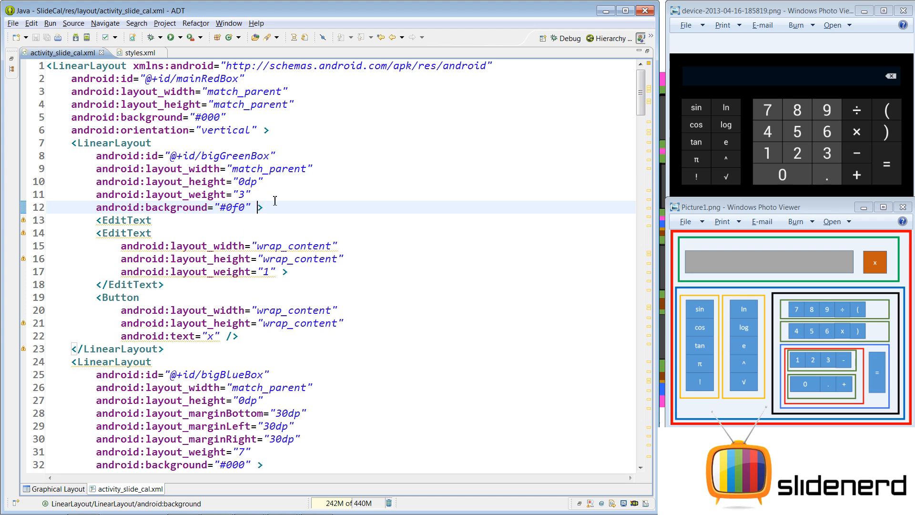
- Add android:layout_margin="30dp" to bigGreenBox so the display sits inset on black
type("android:layout_margin=\"3\"")
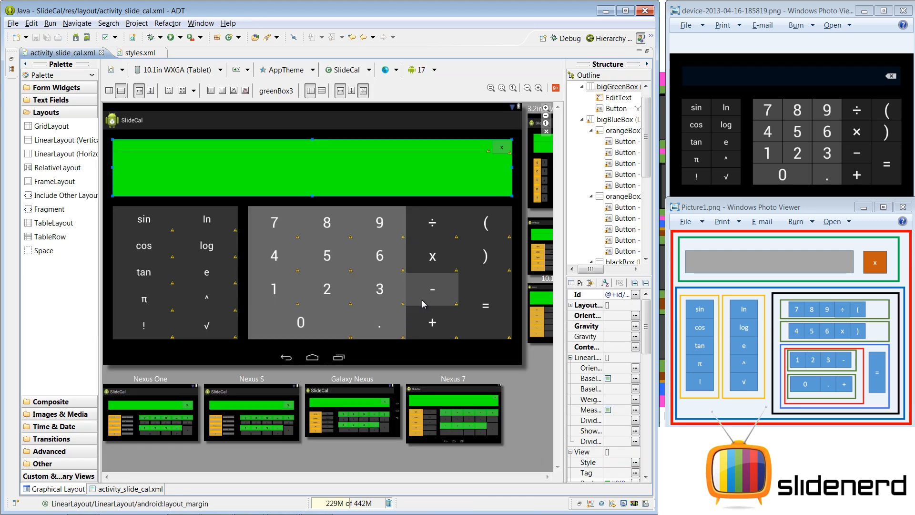
mouse_move(149, 472)
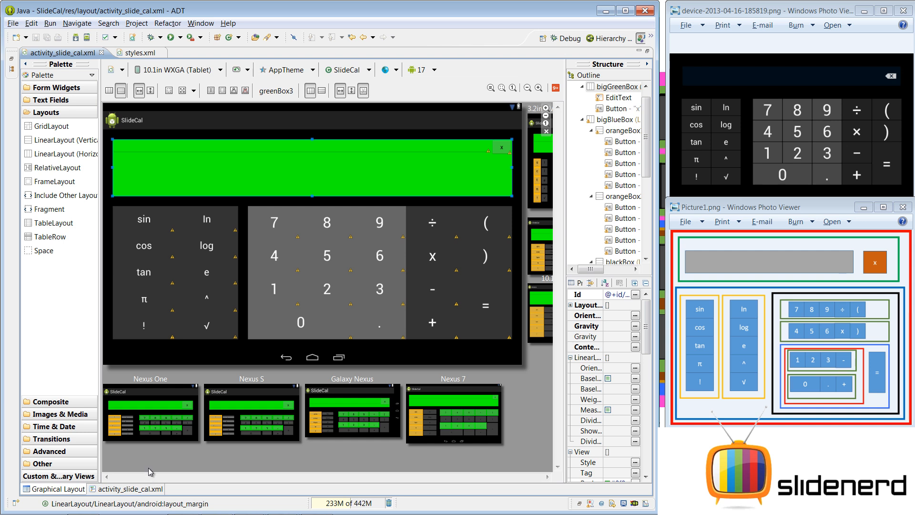
mouse_move(684, 110)
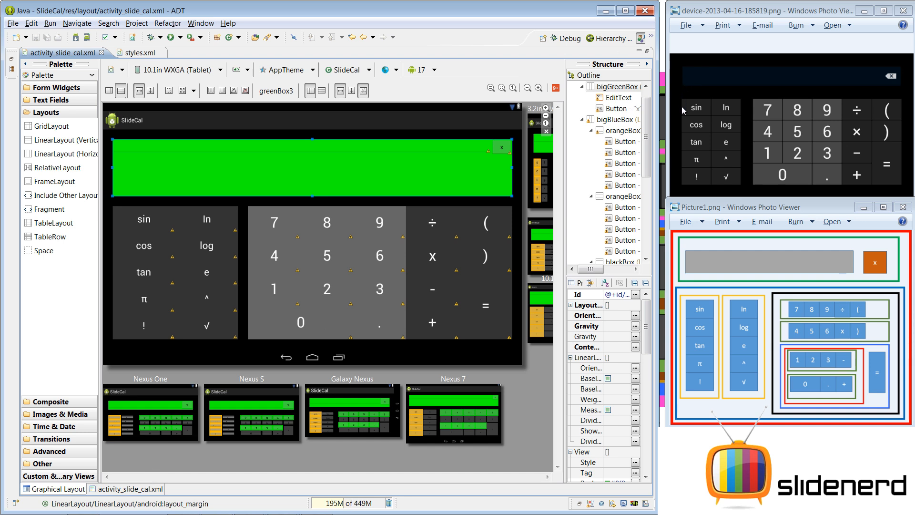
mouse_move(902, 95)
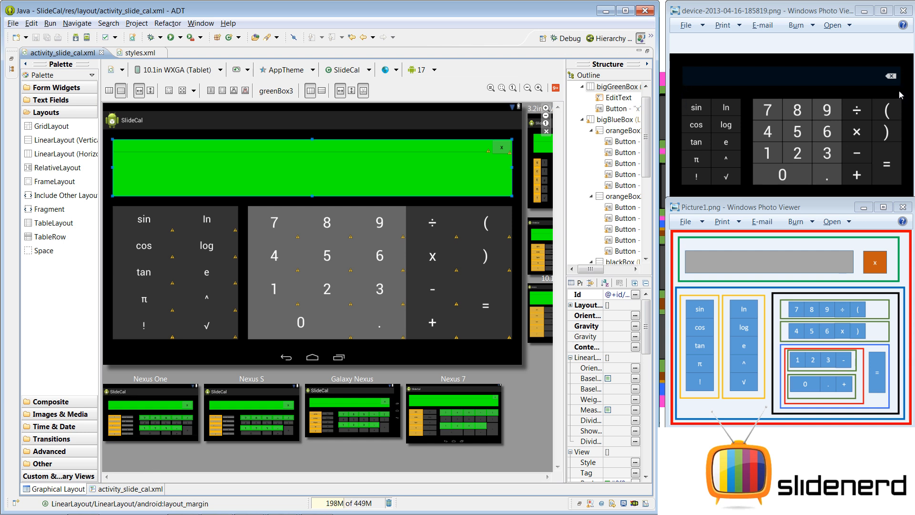
mouse_move(228, 110)
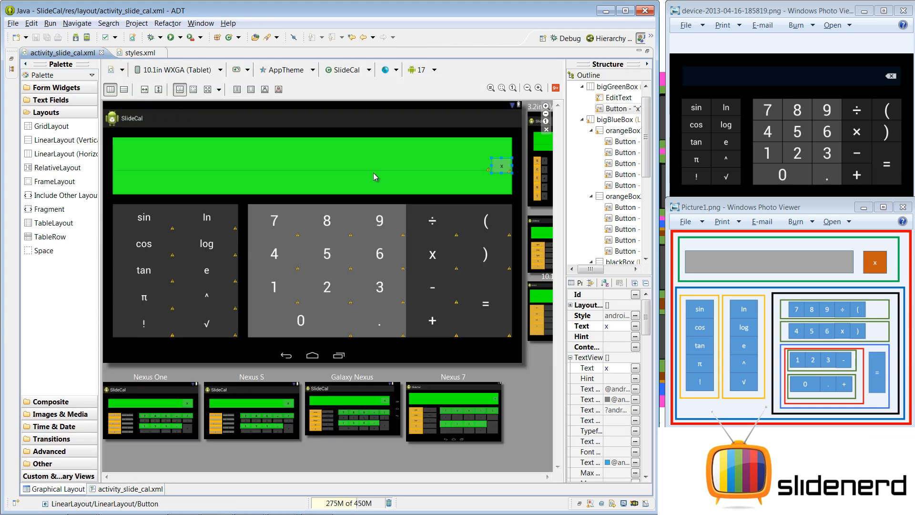
mouse_move(396, 177)
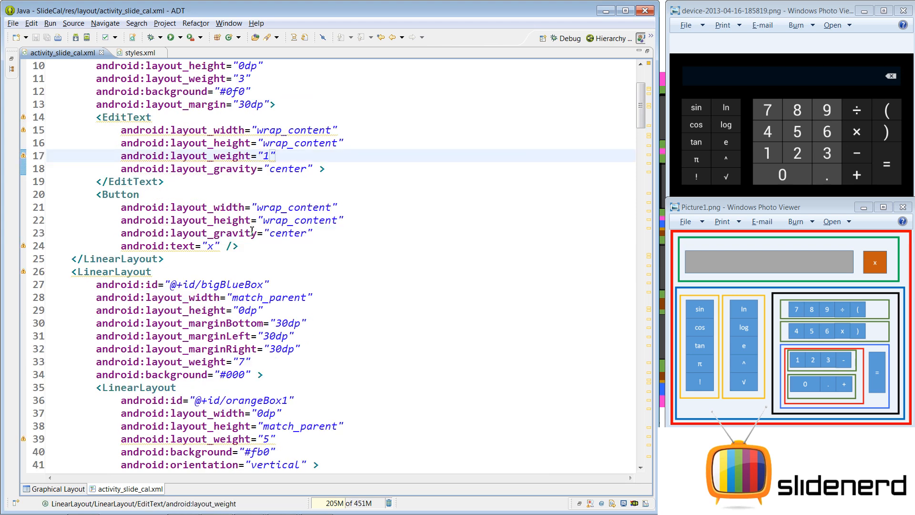
- Finish the 12:1 weights and black #000 display box, then check it in Graphical Layout
type("2")
left_click(339, 91)
type("0")
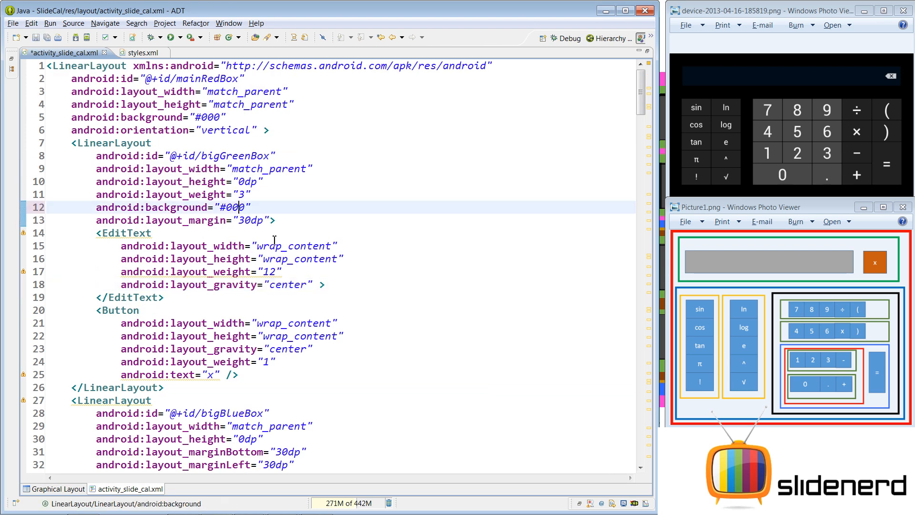
left_click(59, 488)
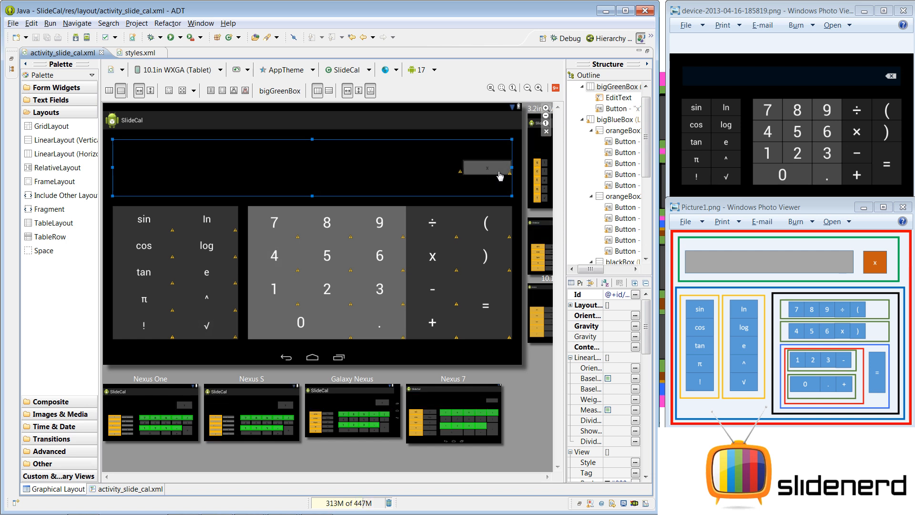
- Set EditText weight 14, Button height match_parent and 30dp padding on bigGreenBox, then preview
left_click(129, 488)
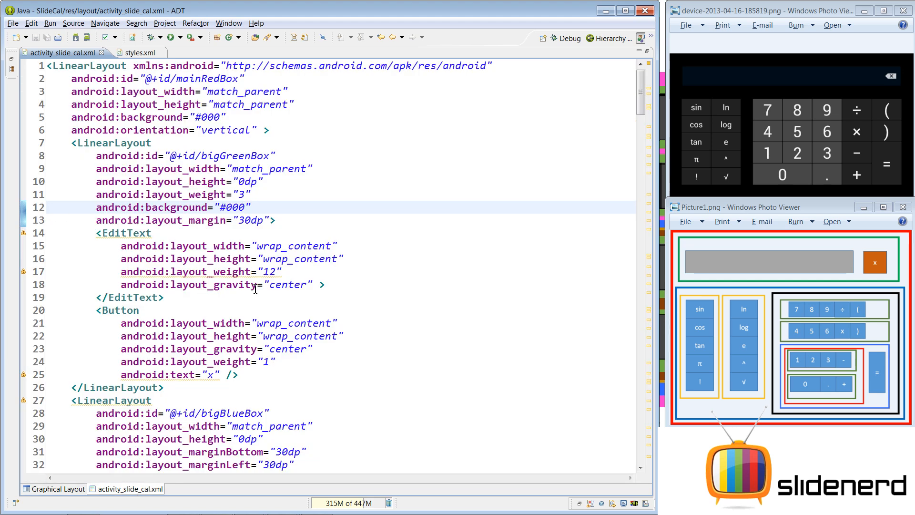
type("14")
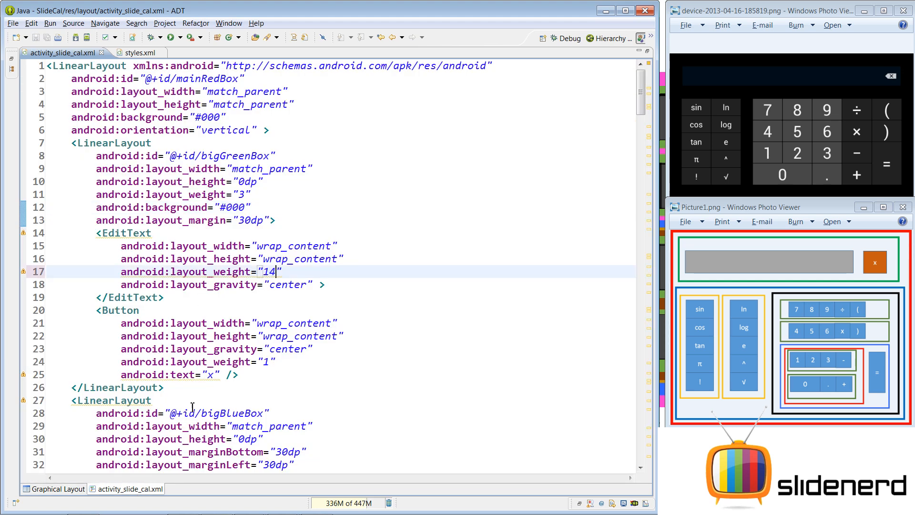
left_click(57, 488)
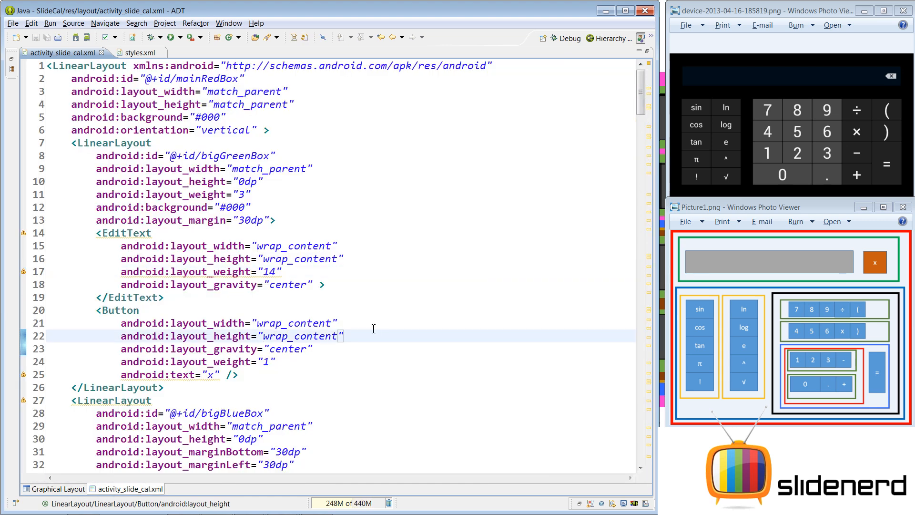
left_click(58, 488)
type("android:padding=\"30dp\">")
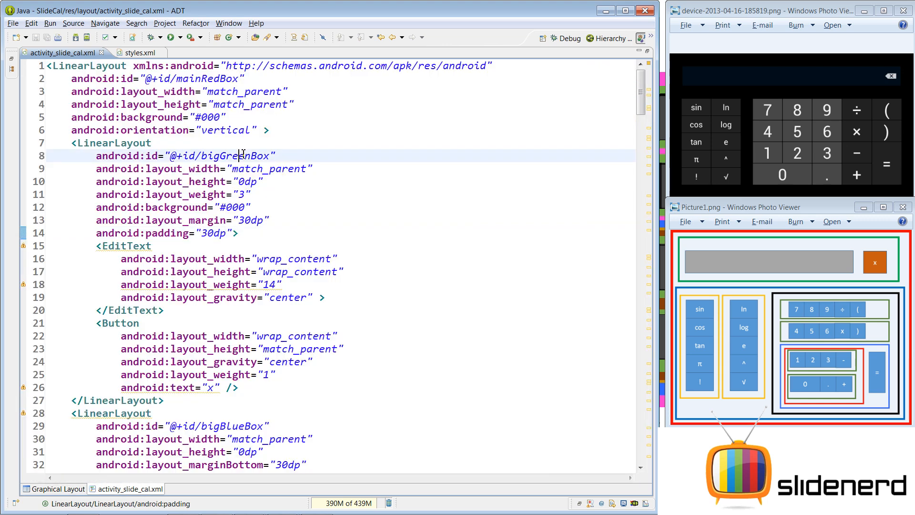
left_click(207, 233)
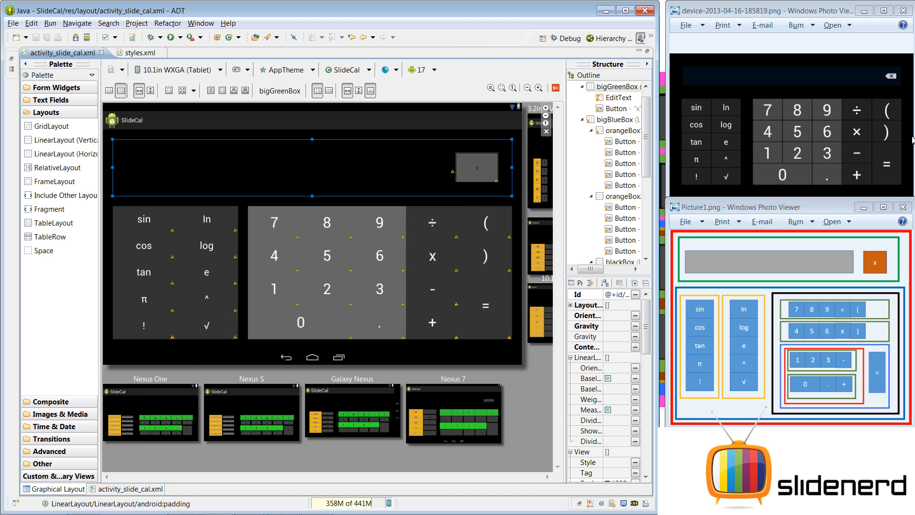
mouse_move(711, 141)
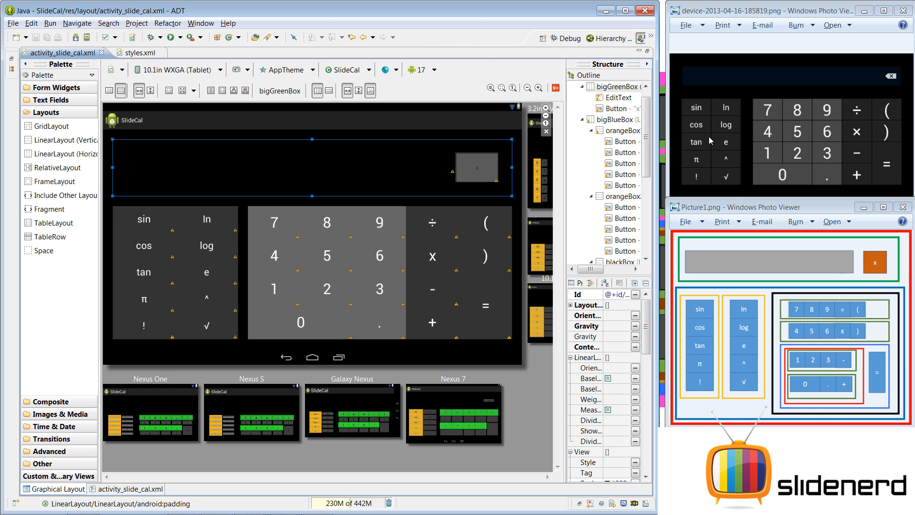
mouse_move(734, 157)
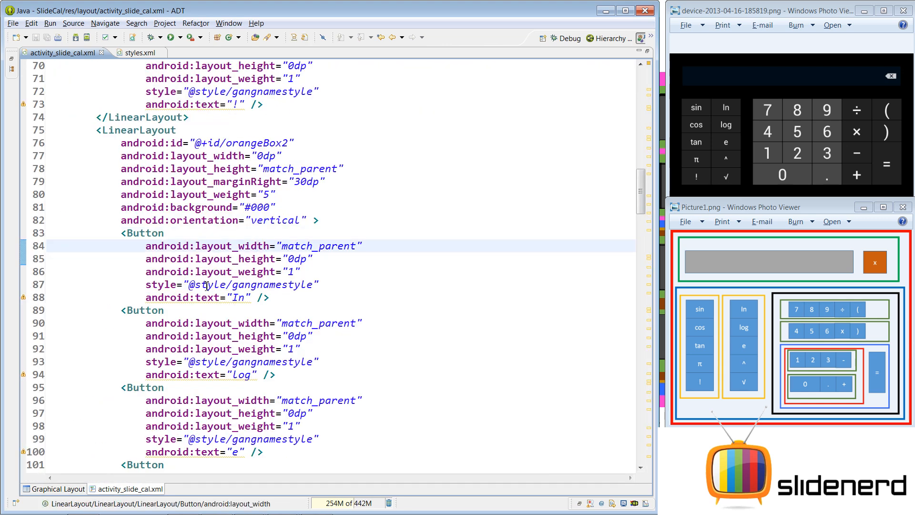
- Give the sin Button android:layout_margin="2dp" and preview it
scroll("down", 3)
type("m")
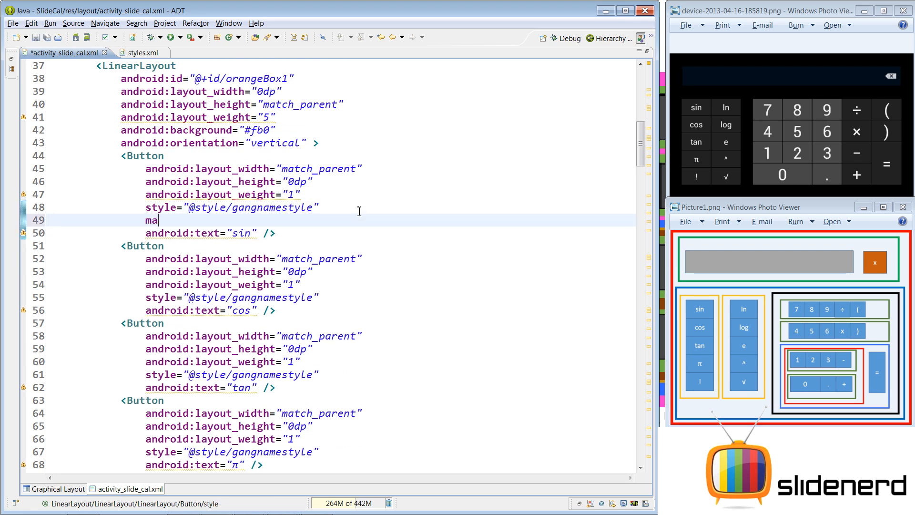
type("android:layout_margin=\"\"")
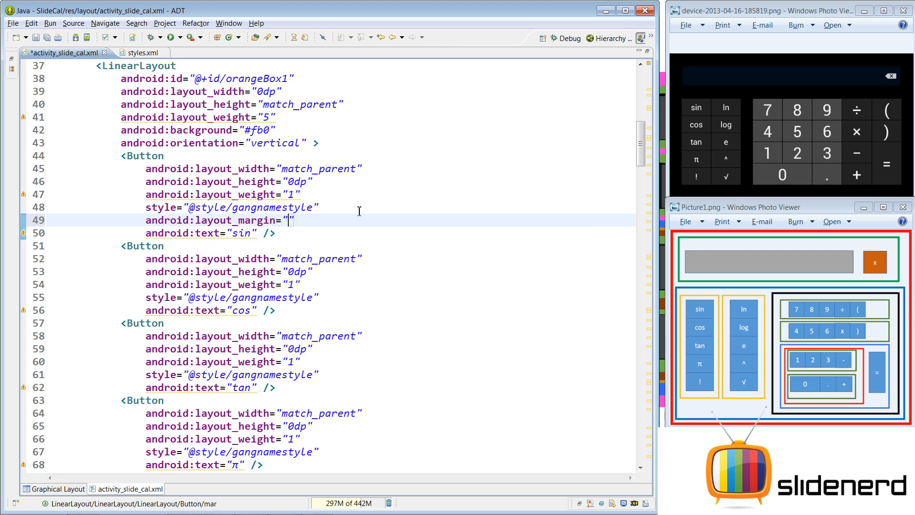
type("2dp")
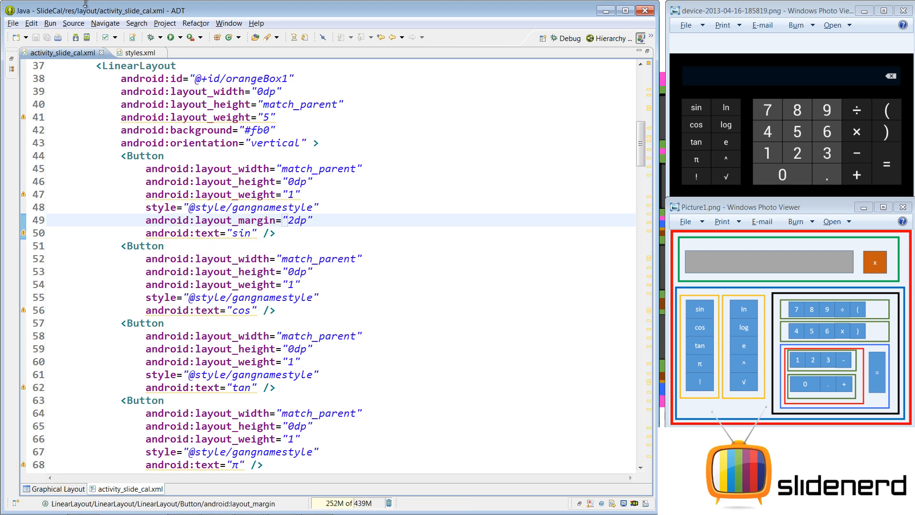
left_click(58, 488)
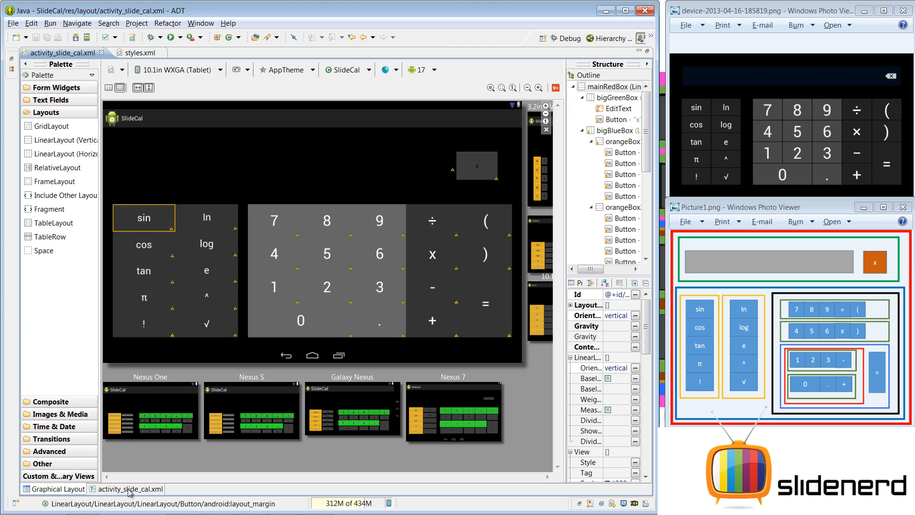
- Change orangeBox1 background from #fb0 to #000 and preview the black column
left_click(130, 488)
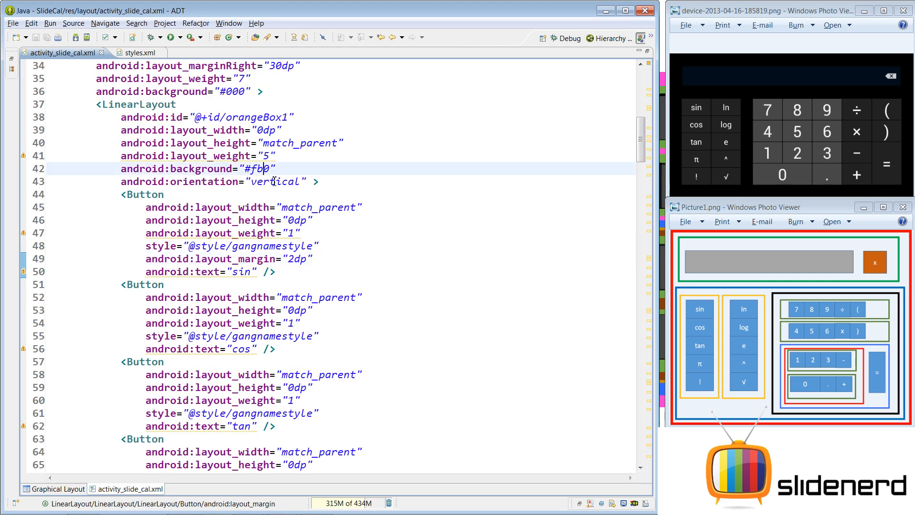
type("000")
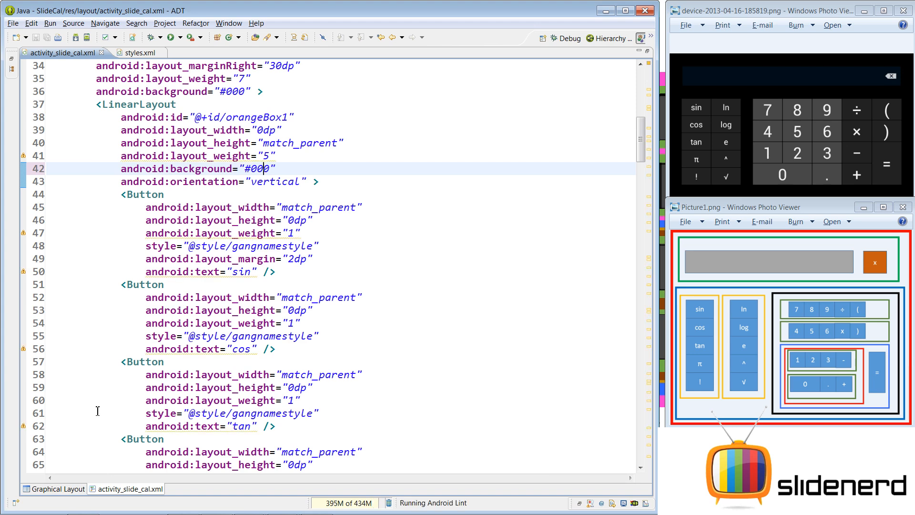
left_click(58, 488)
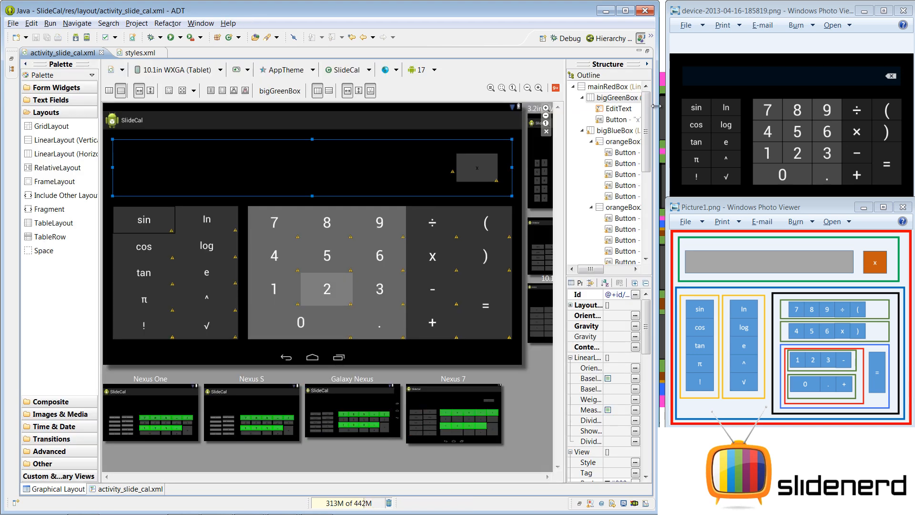
mouse_move(143, 220)
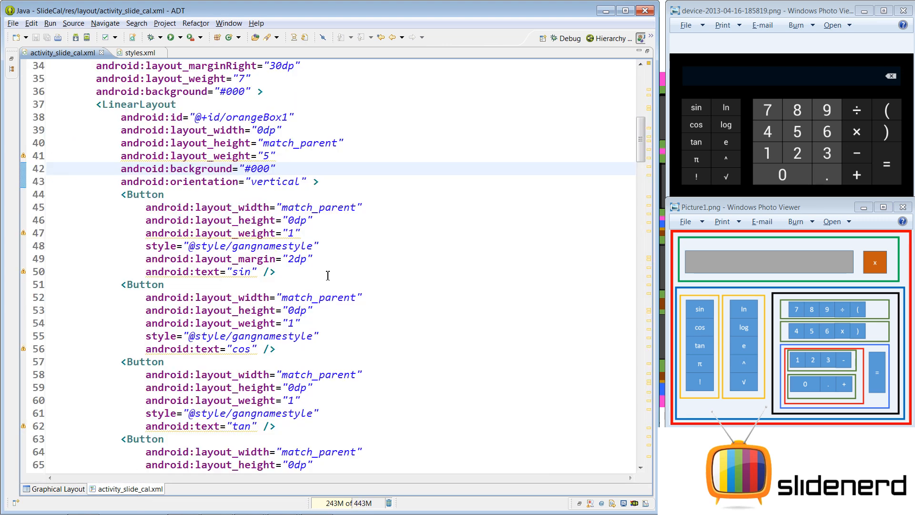
- Confirm layout_margin="2dp" on all Buttons in the XML and preview the separated grid
scroll("down", 3)
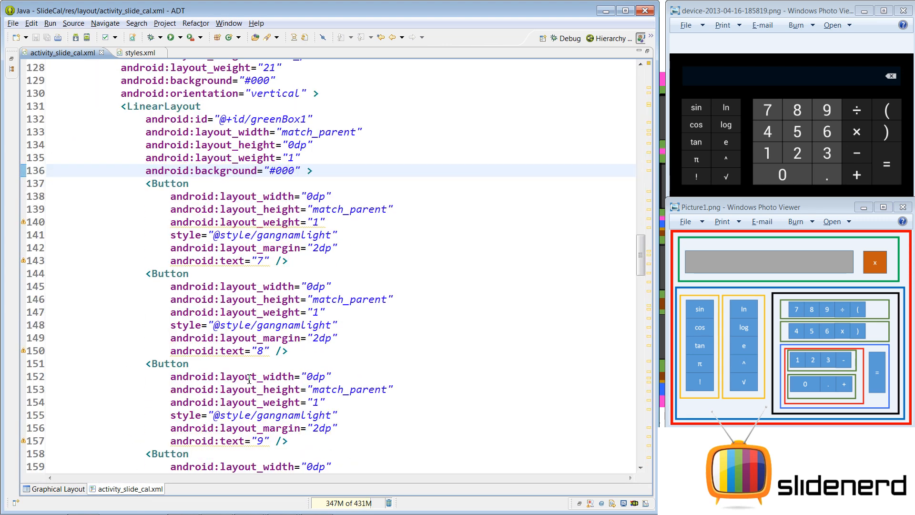
scroll("down", 3)
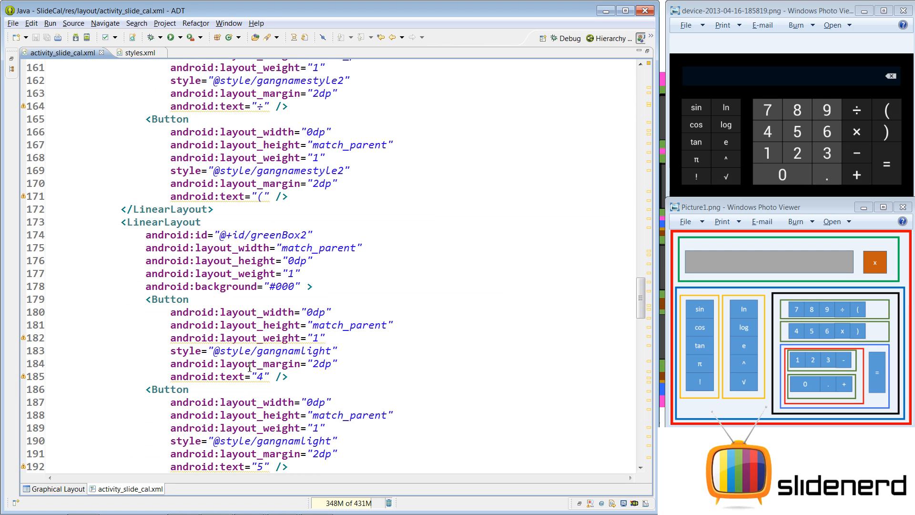
left_click(57, 488)
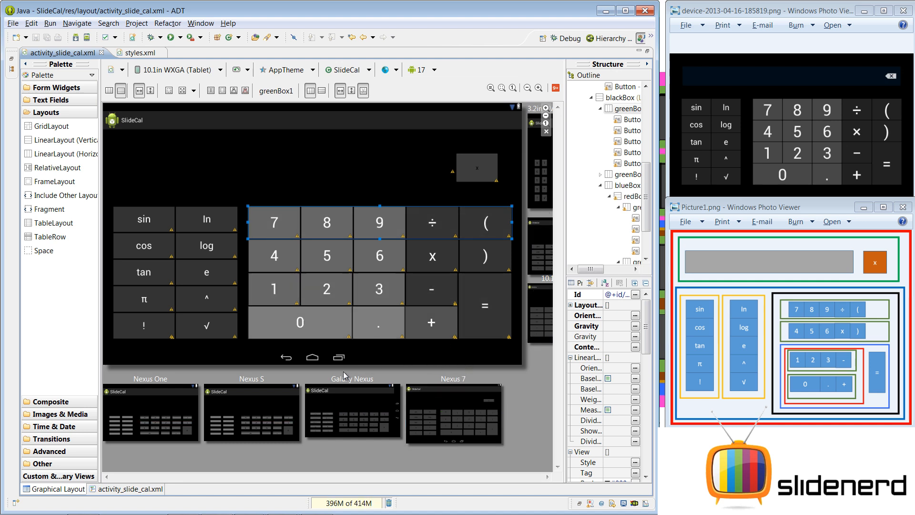
mouse_move(397, 359)
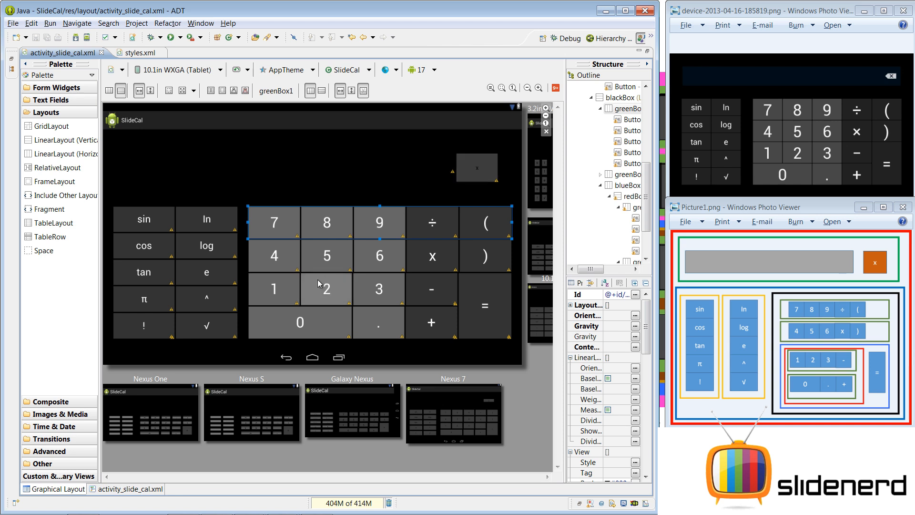
mouse_move(308, 282)
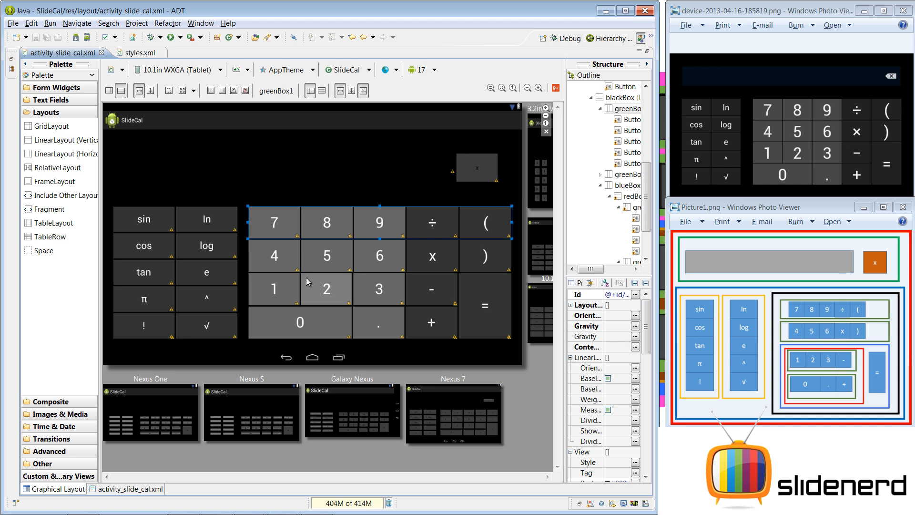